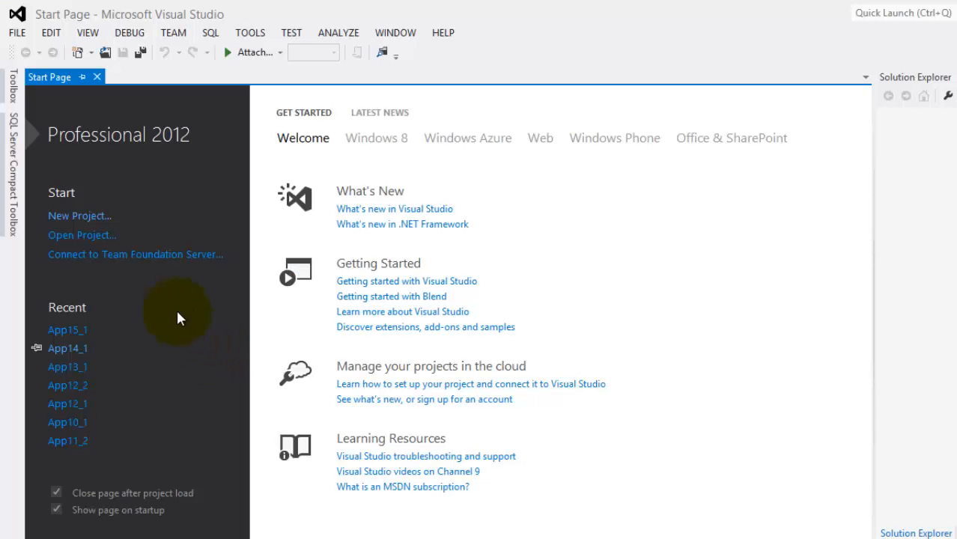
# Step: Create a Windows Phone Databound App project named App16_1
pyautogui.click(79, 216)
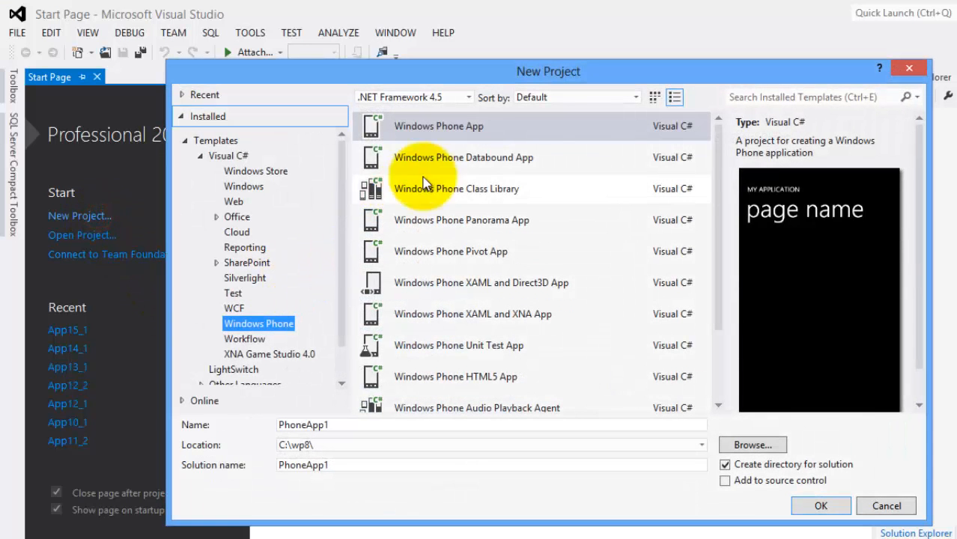
pyautogui.click(464, 157)
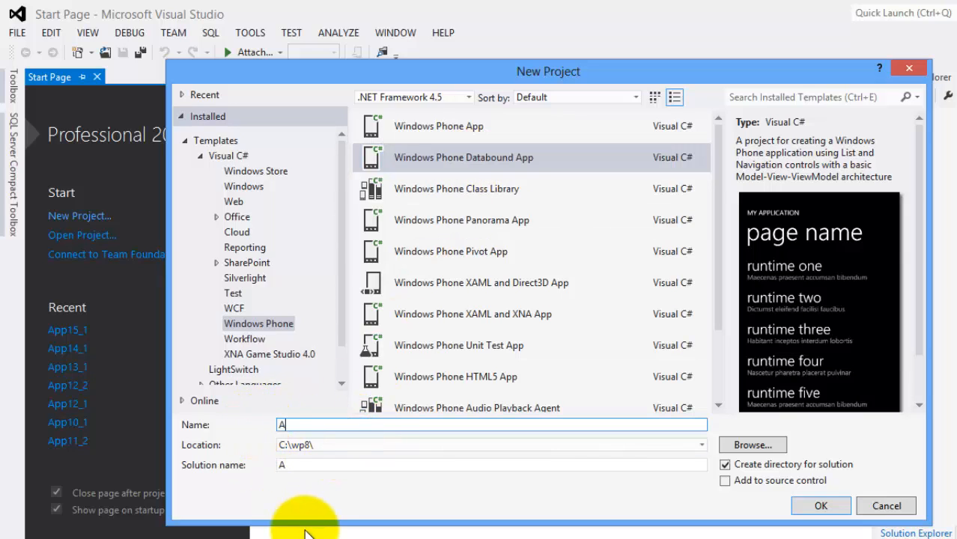
pyautogui.write('App16_1')
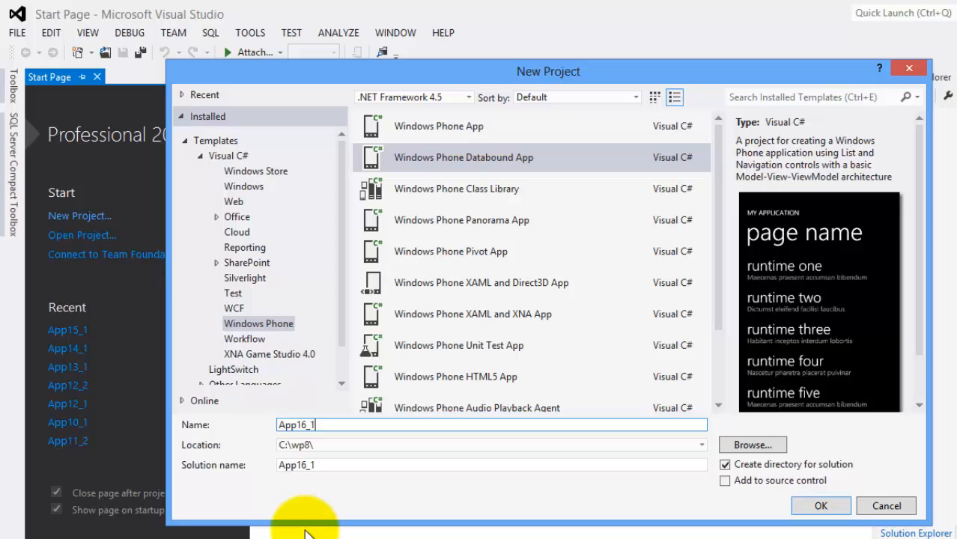
pyautogui.click(886, 506)
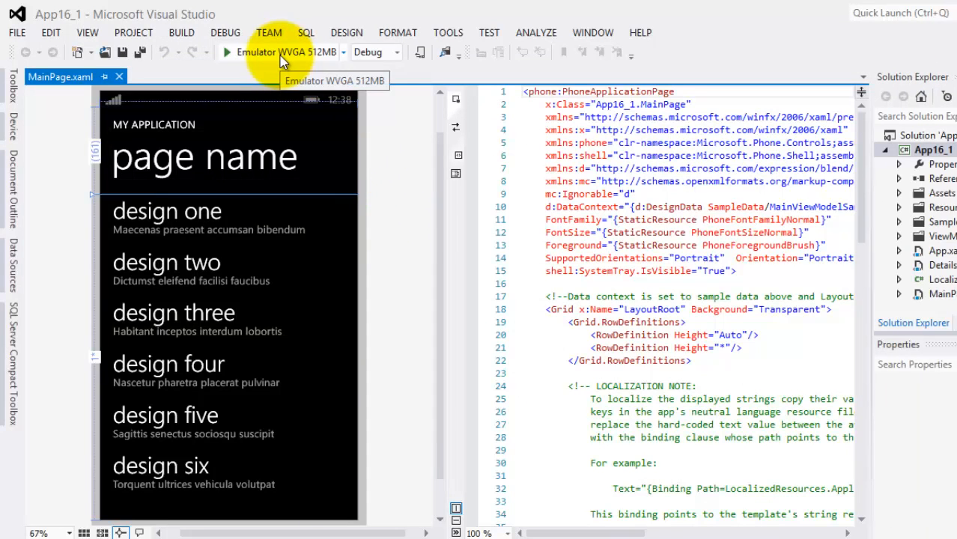
pyautogui.moveTo(419, 206)
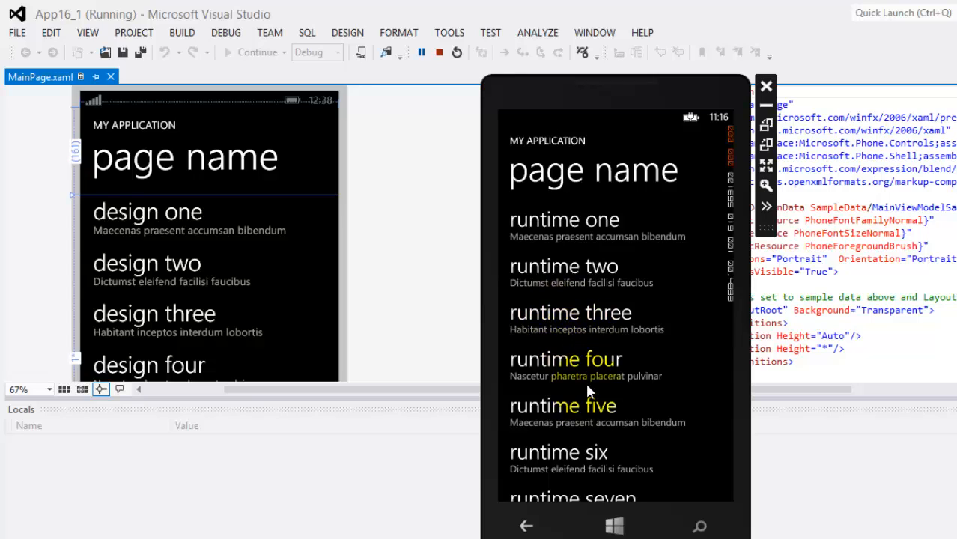
pyautogui.moveTo(247, 258)
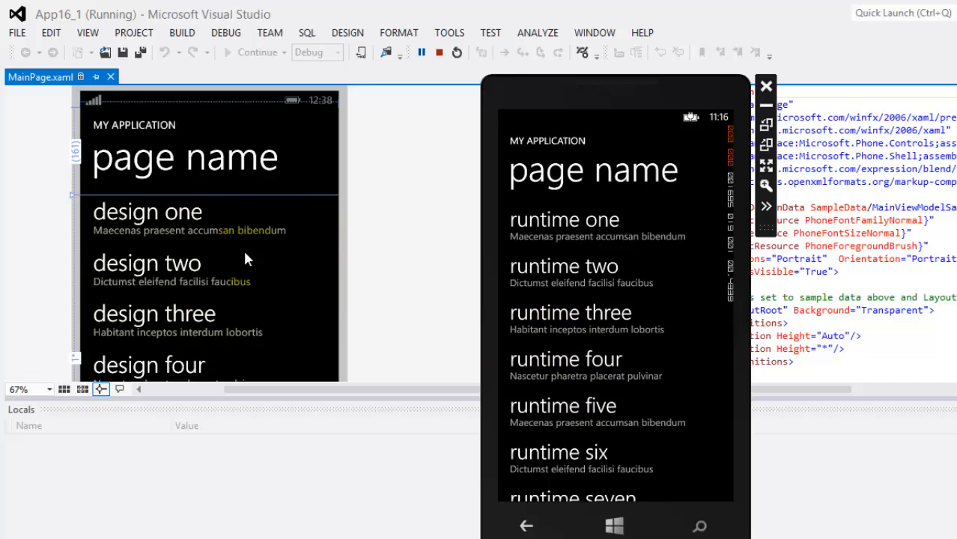
pyautogui.moveTo(271, 263)
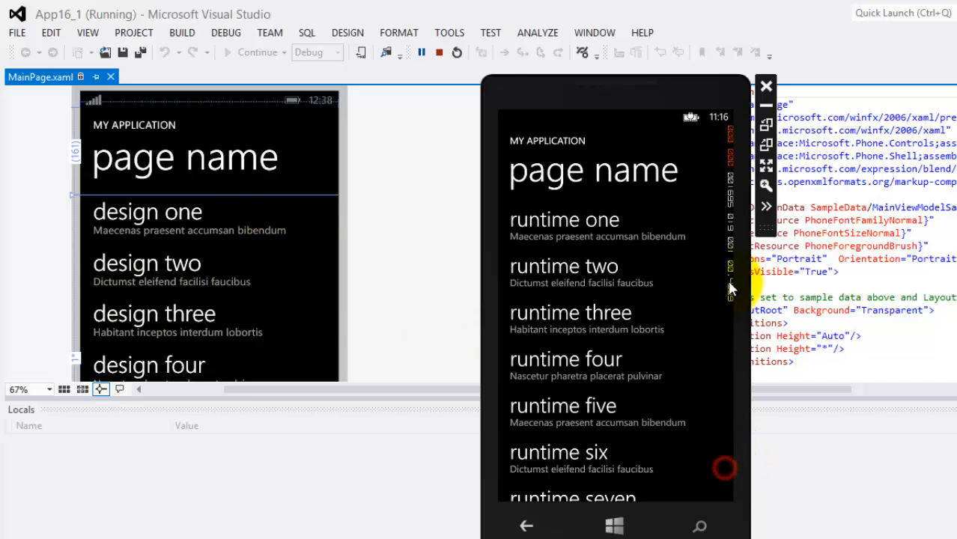
pyautogui.scroll(-3)
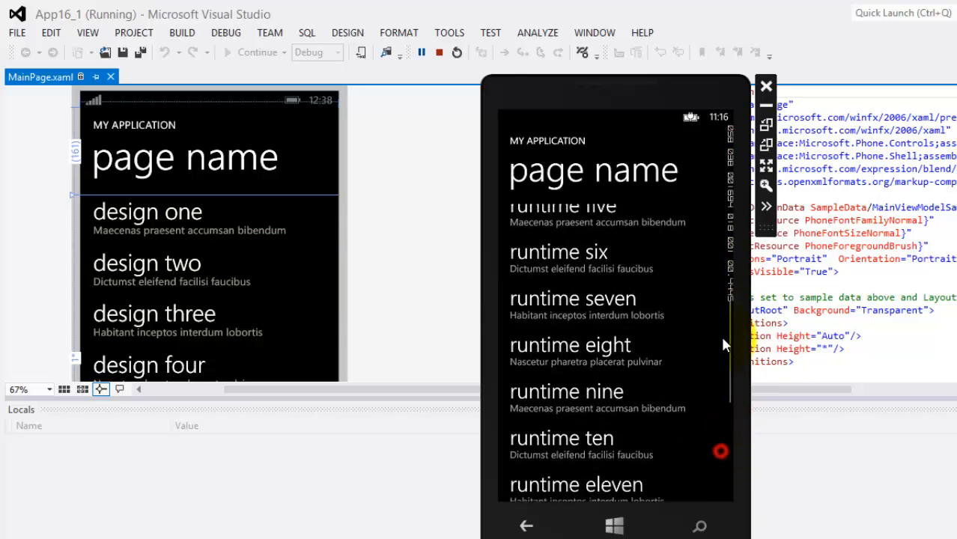
pyautogui.scroll(-3)
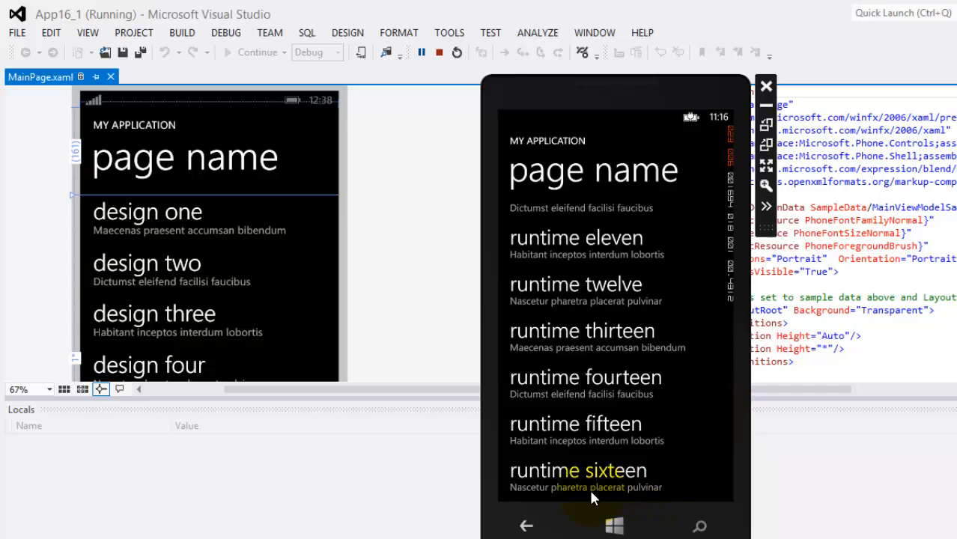
pyautogui.click(578, 470)
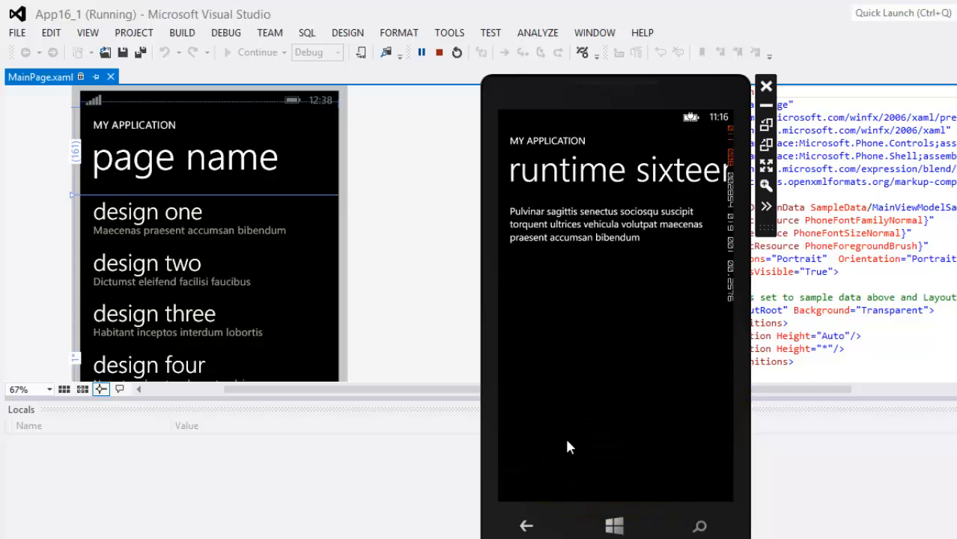
pyautogui.moveTo(616, 311)
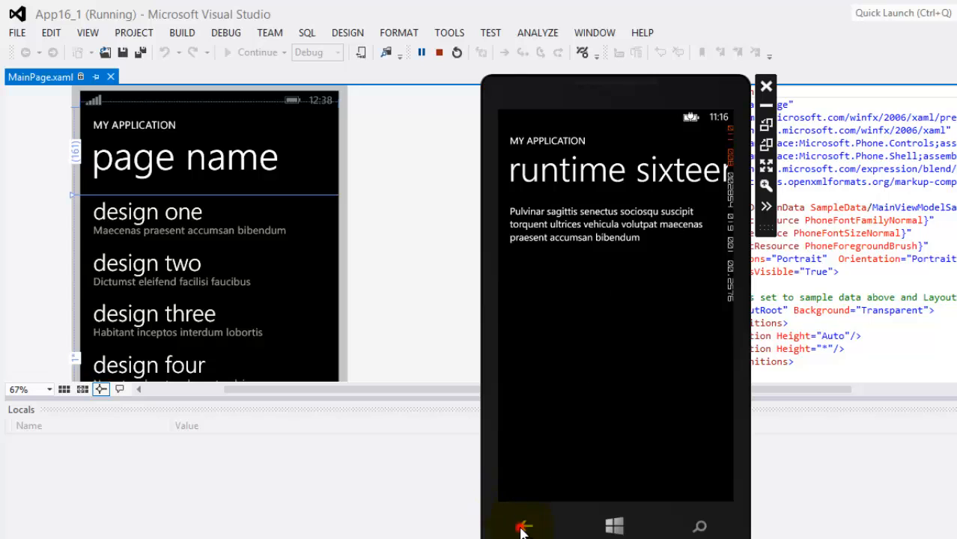
pyautogui.click(523, 526)
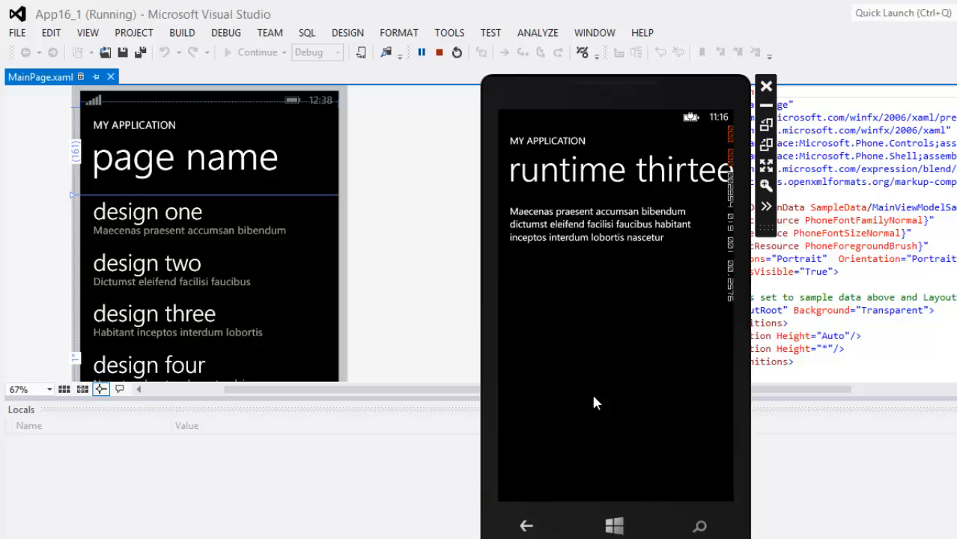
pyautogui.moveTo(611, 405)
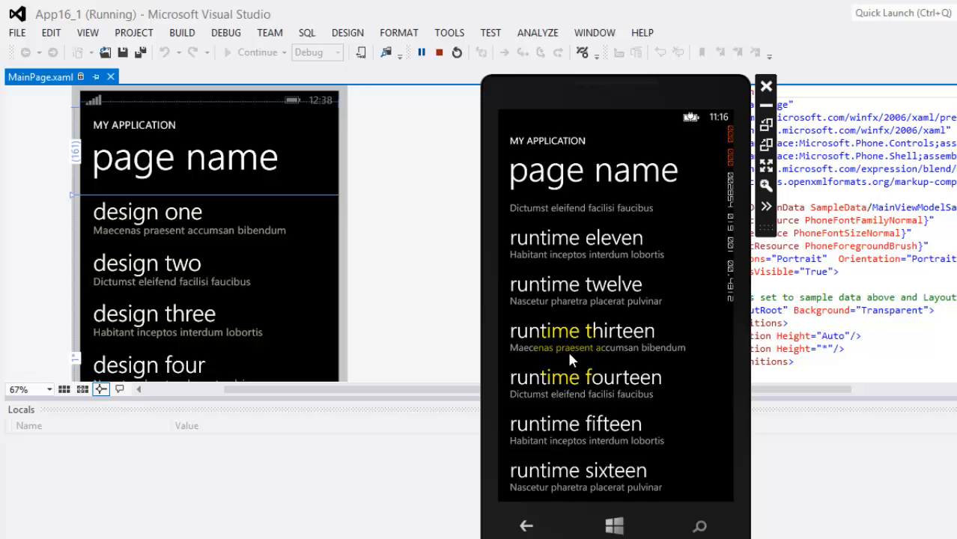
pyautogui.click(575, 284)
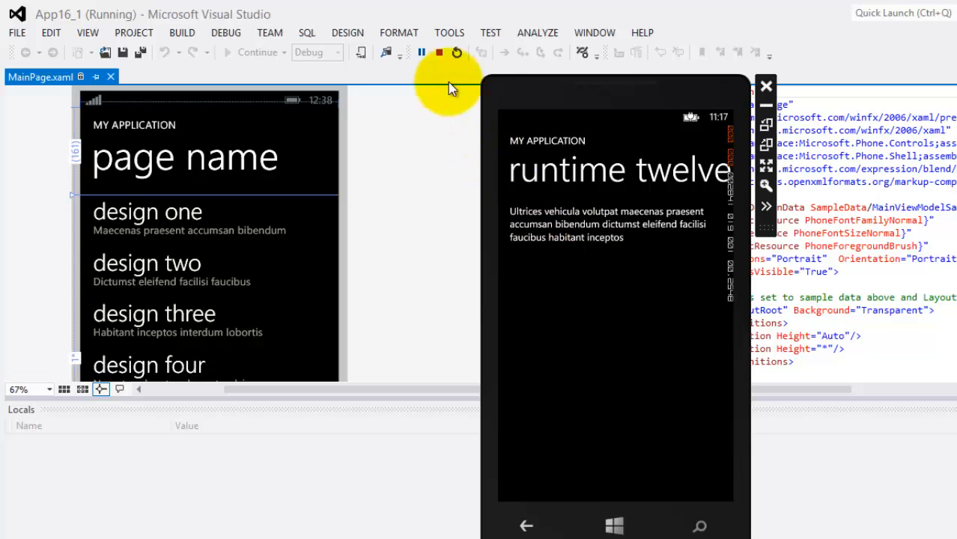
pyautogui.click(438, 51)
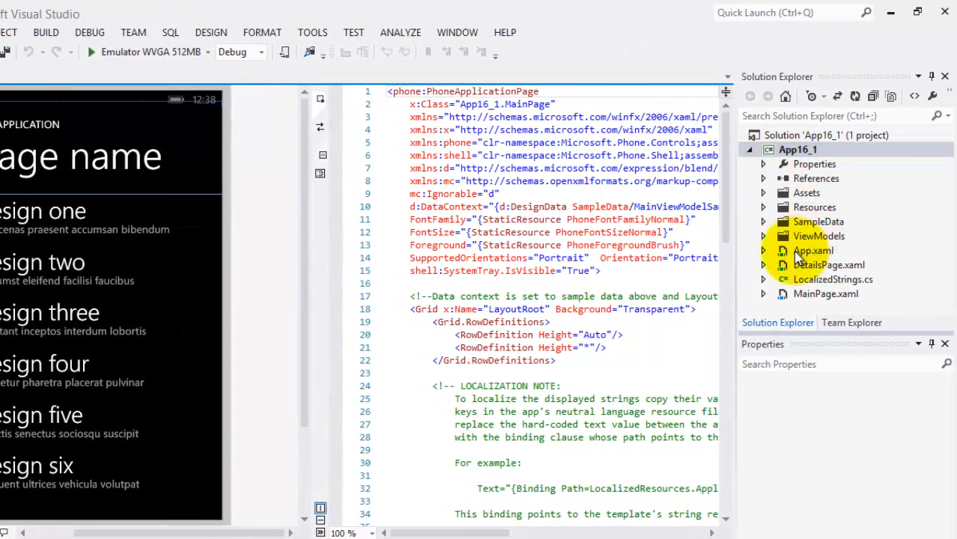
# Step: Open ItemViewModel.cs from the ViewModels folder and highlight the class name
pyautogui.click(763, 237)
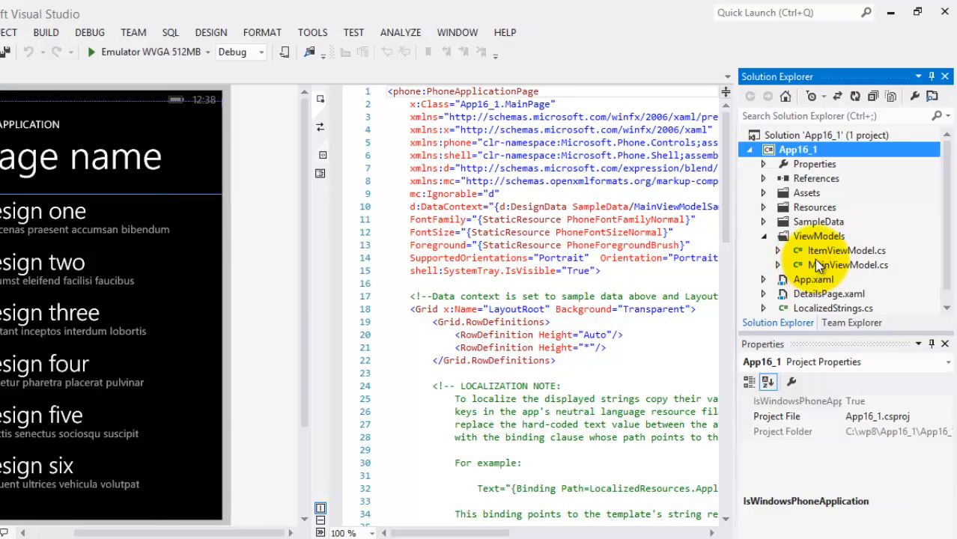
pyautogui.moveTo(858, 277)
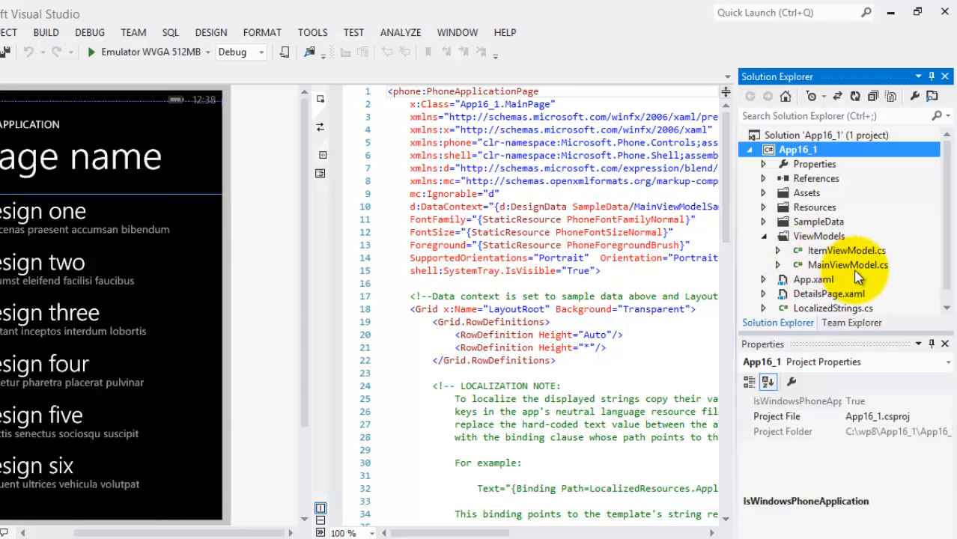
pyautogui.doubleClick(847, 250)
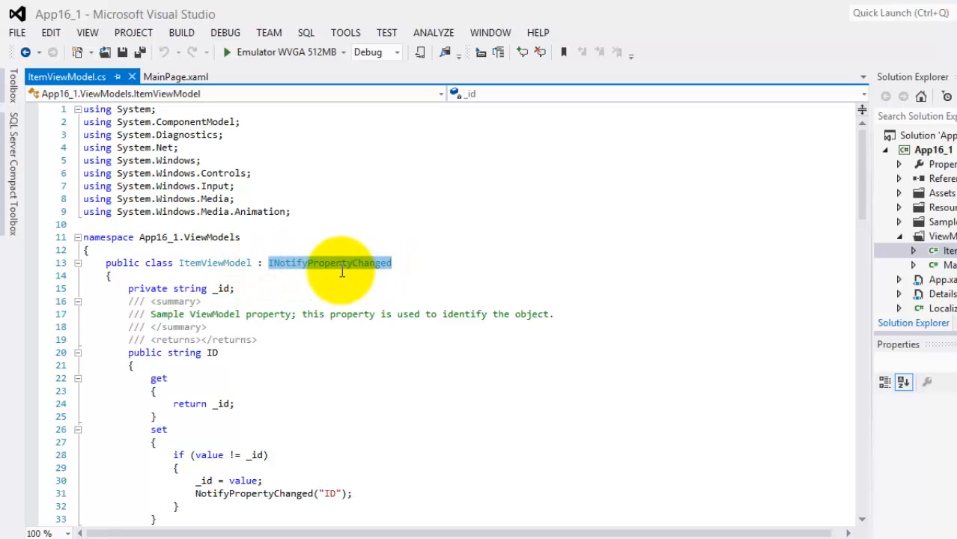
pyautogui.doubleClick(215, 263)
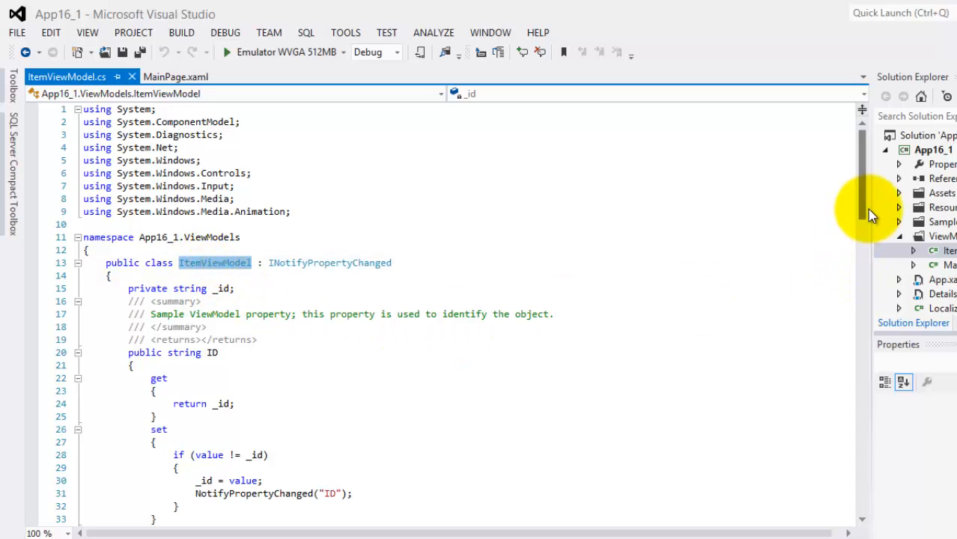
# Step: Review the ItemViewModel properties down to the NotifyPropertyChanged method
pyautogui.scroll(-3)
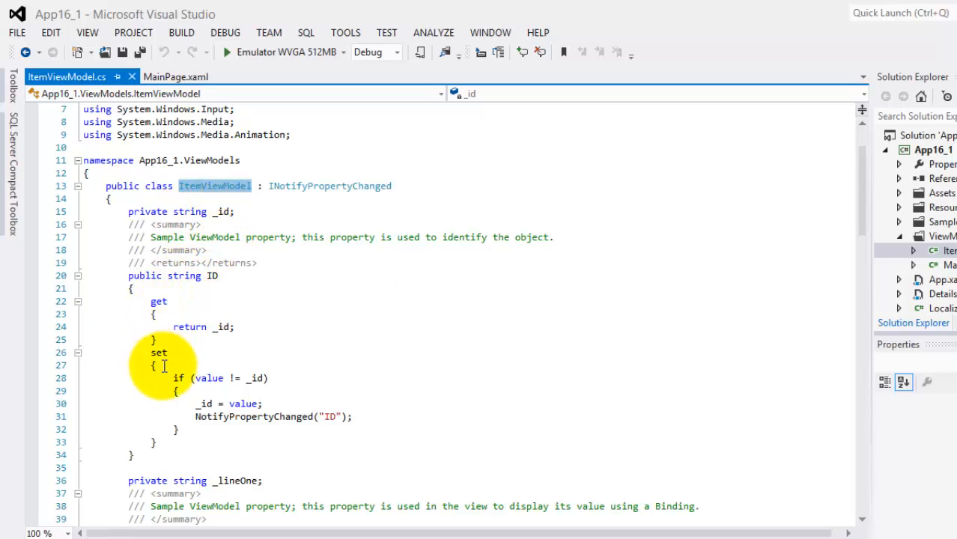
pyautogui.scroll(-3)
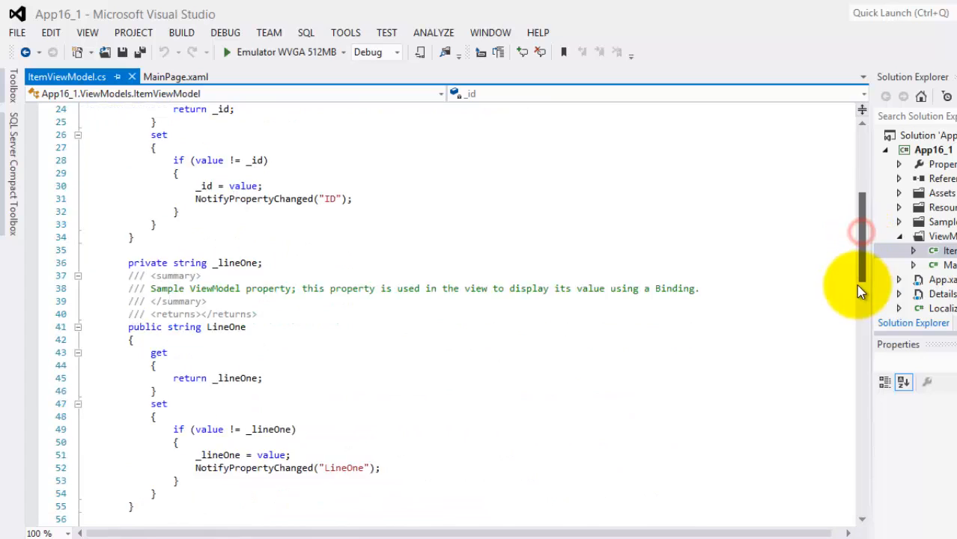
pyautogui.scroll(-3)
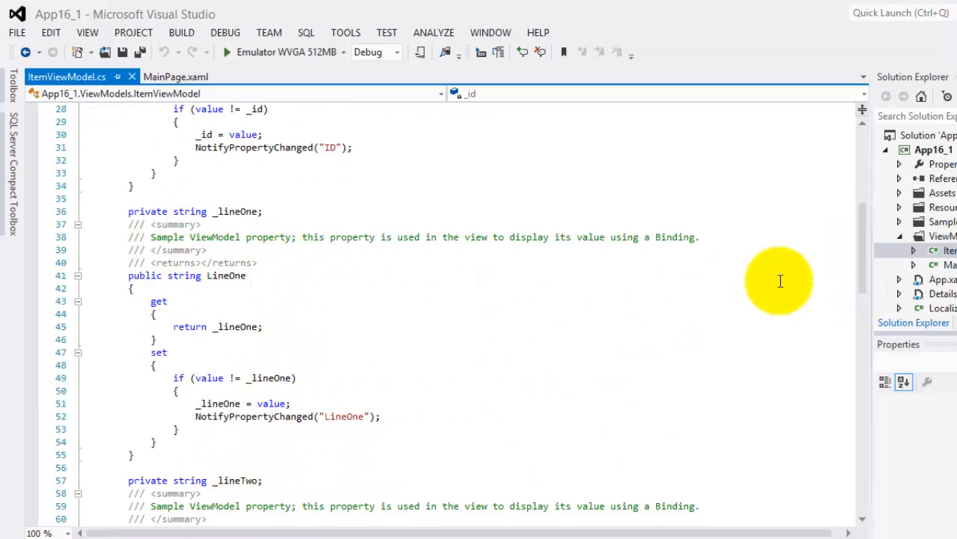
pyautogui.scroll(-3)
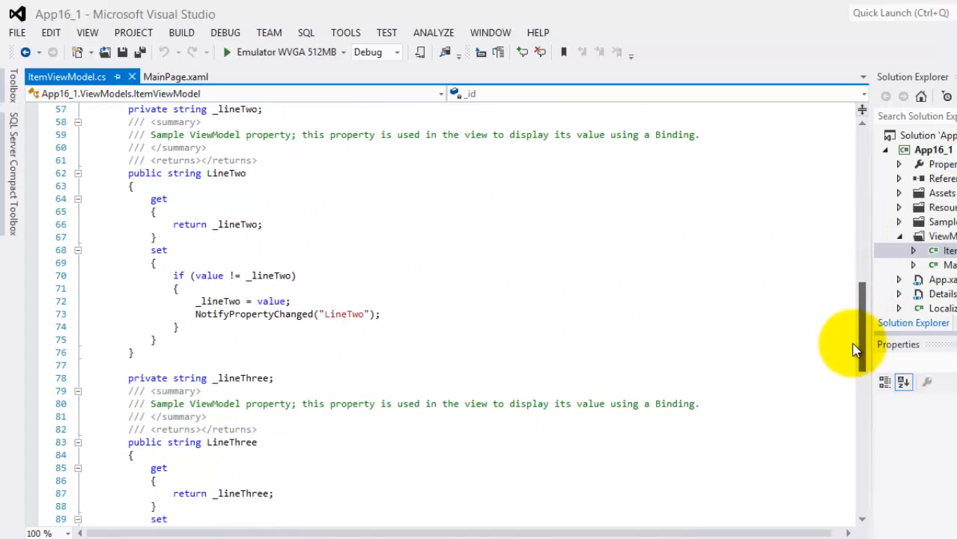
pyautogui.scroll(-3)
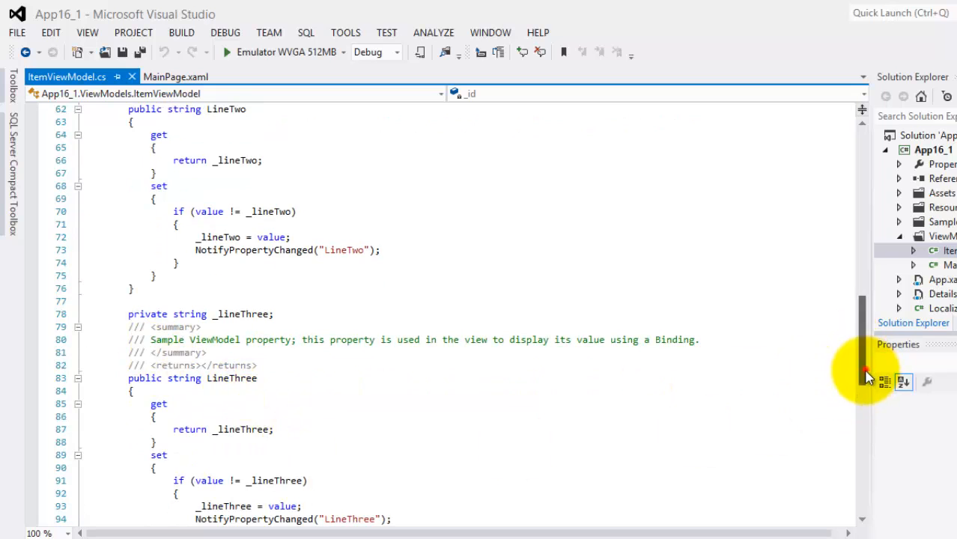
pyautogui.scroll(-3)
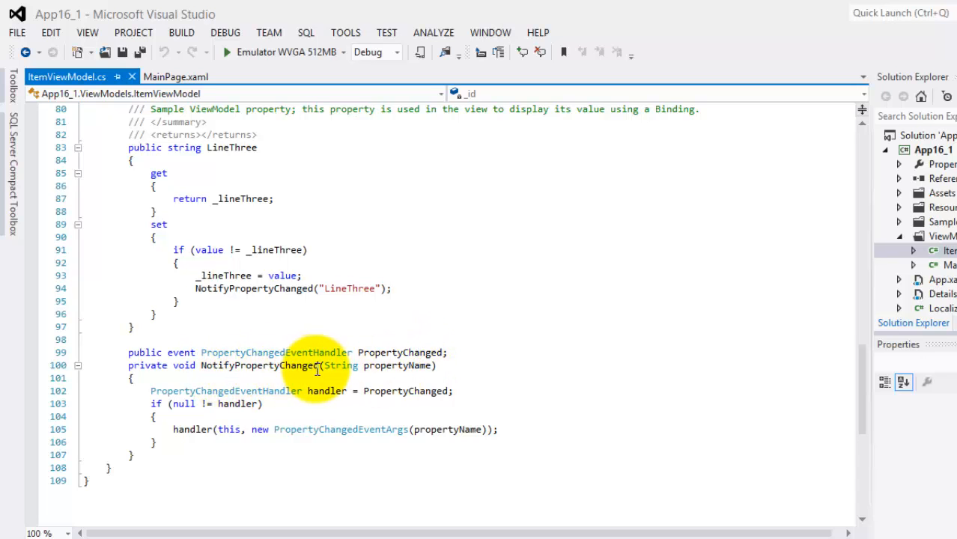
pyautogui.moveTo(867, 386)
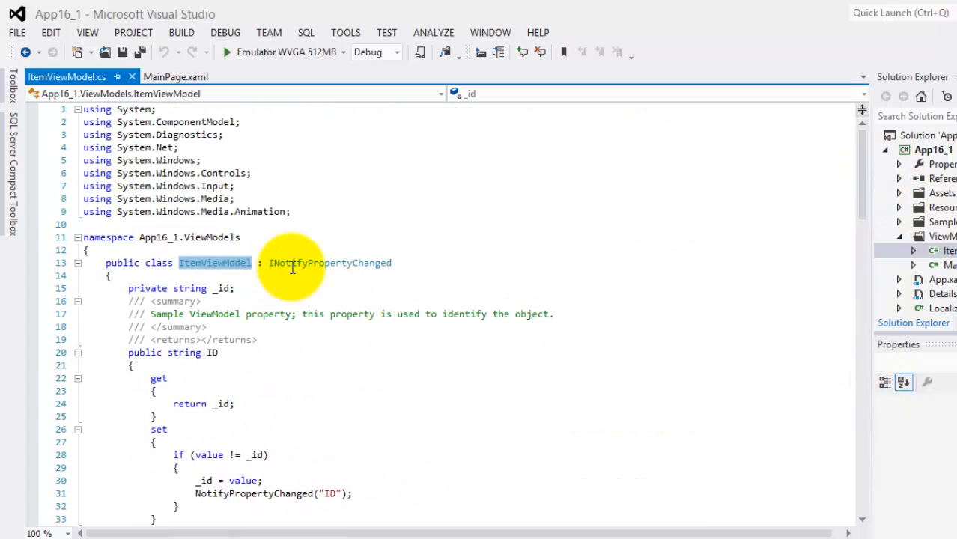
pyautogui.moveTo(371, 263)
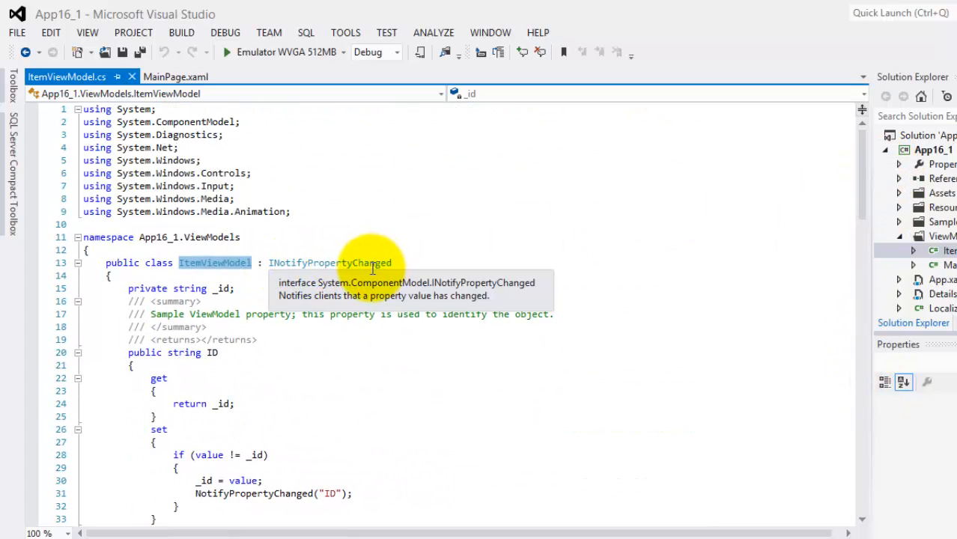
pyautogui.moveTo(386, 327)
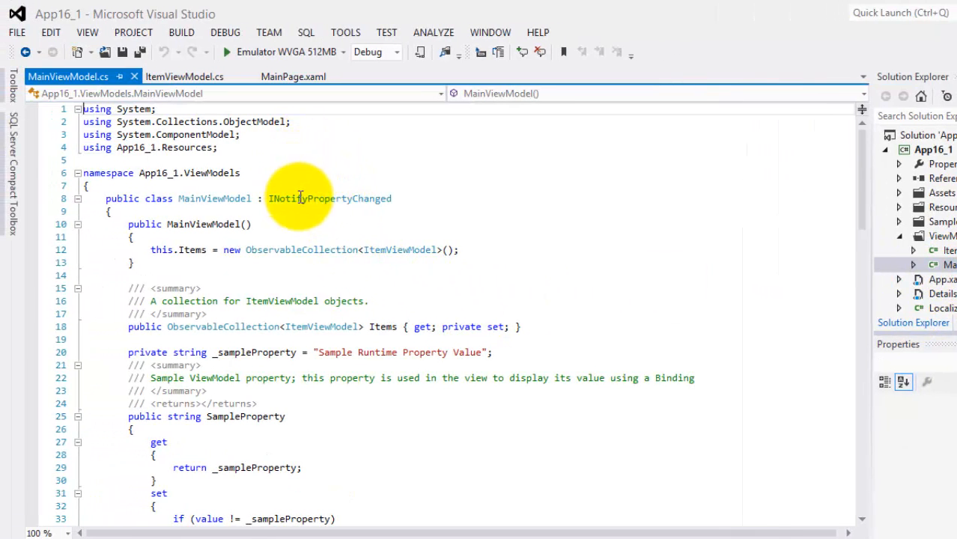
# Step: Review MainViewModel's INotifyPropertyChanged interface, its ItemViewModel collection and the LoadData sample items
pyautogui.doubleClick(329, 197)
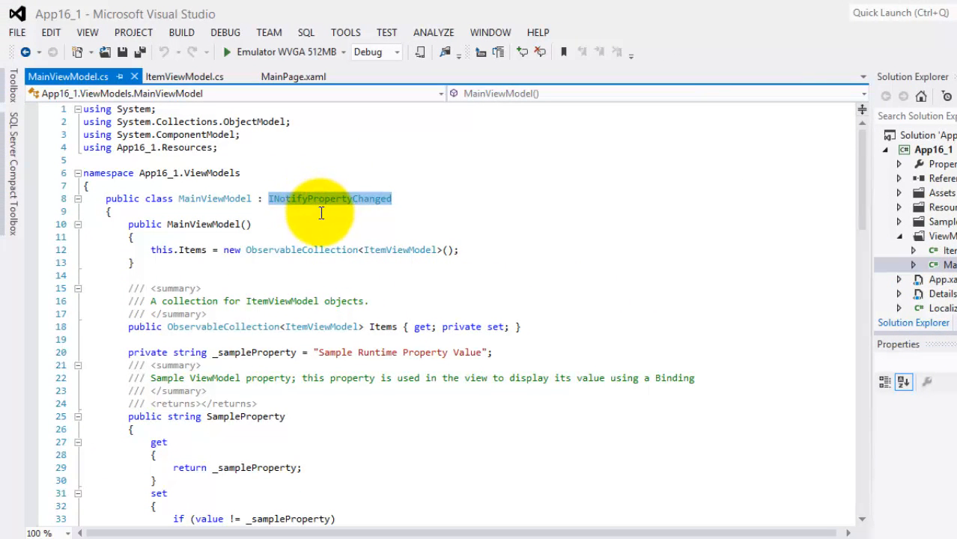
pyautogui.moveTo(320, 293)
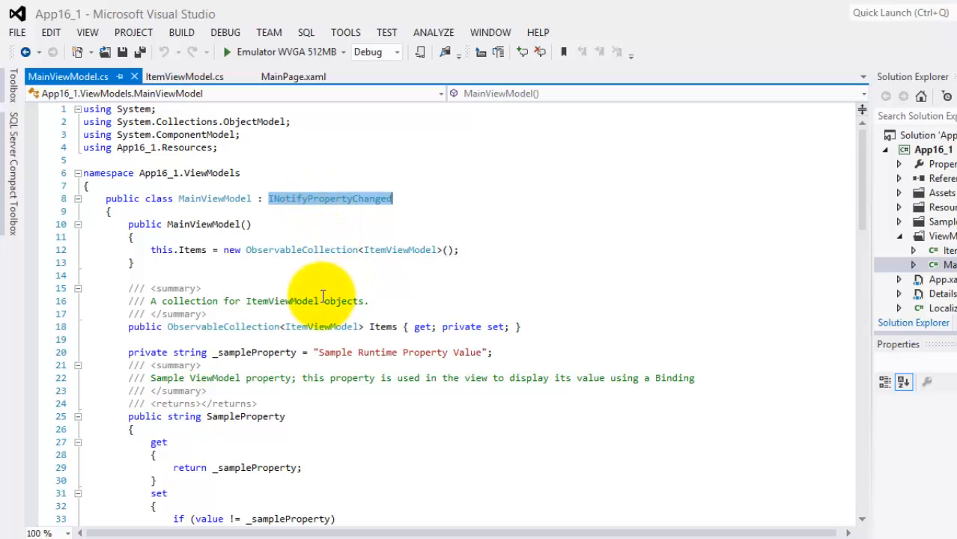
pyautogui.click(193, 249)
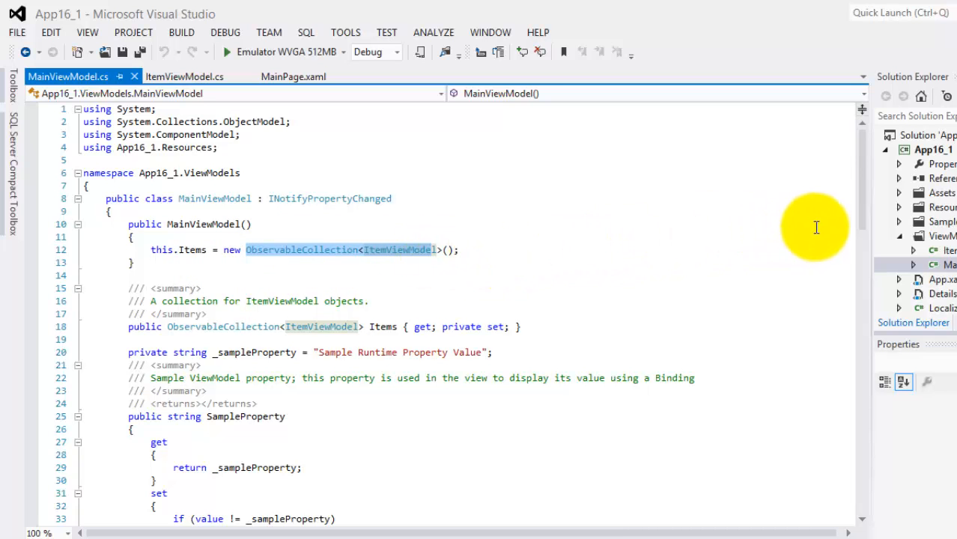
pyautogui.scroll(-3)
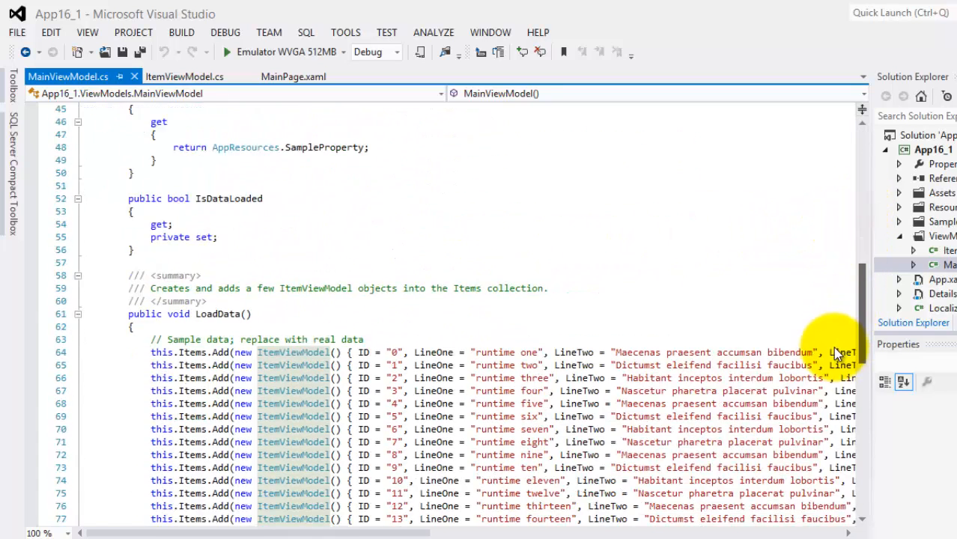
pyautogui.scroll(-3)
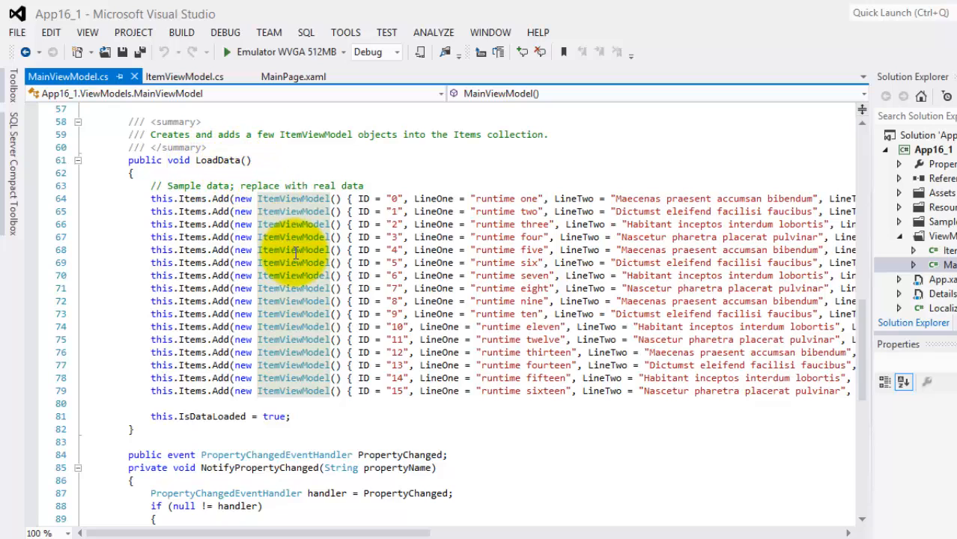
pyautogui.moveTo(307, 211)
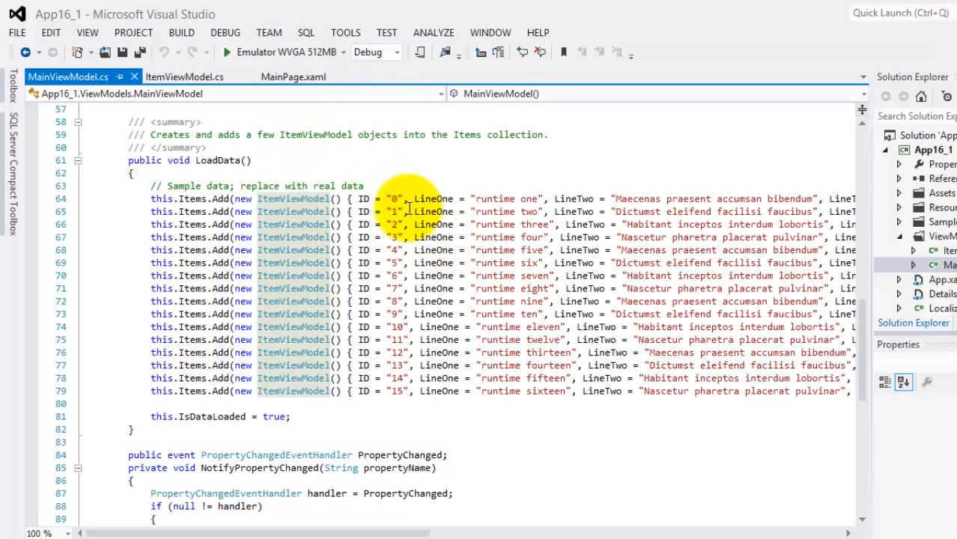
pyautogui.moveTo(404, 225)
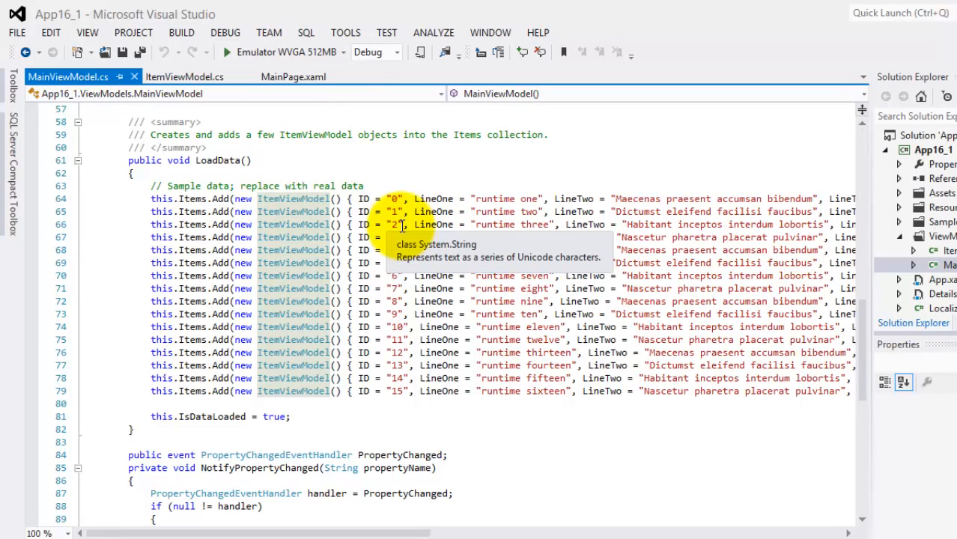
pyautogui.moveTo(495, 198)
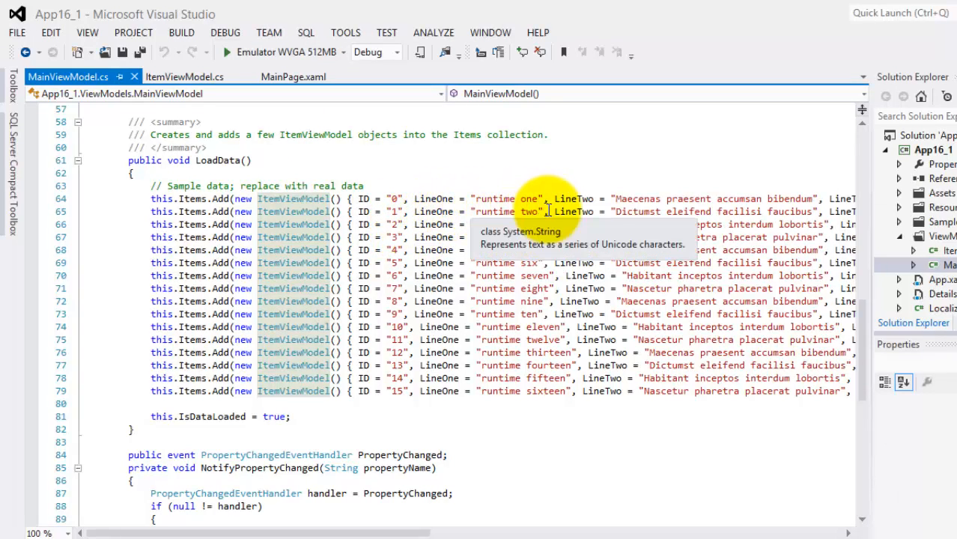
pyautogui.moveTo(801, 213)
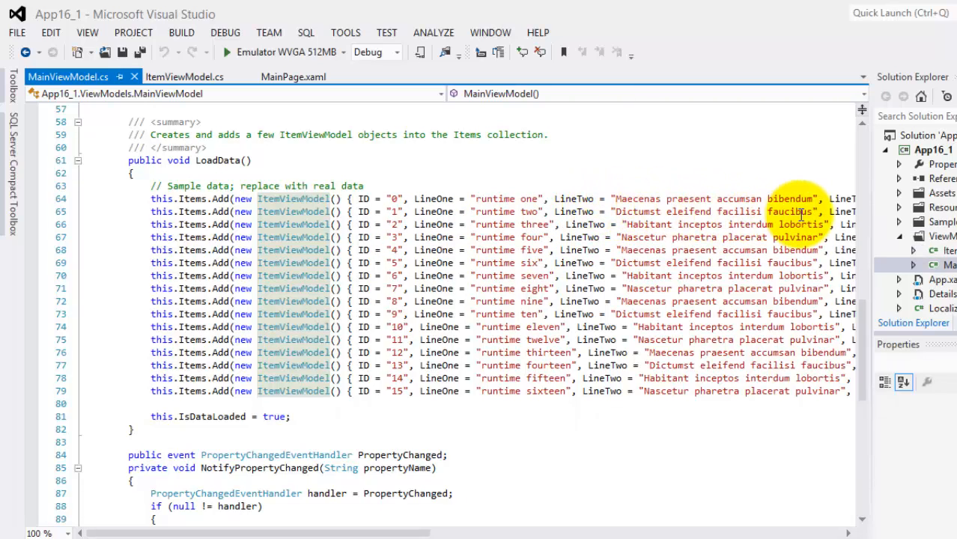
pyautogui.moveTo(612, 197)
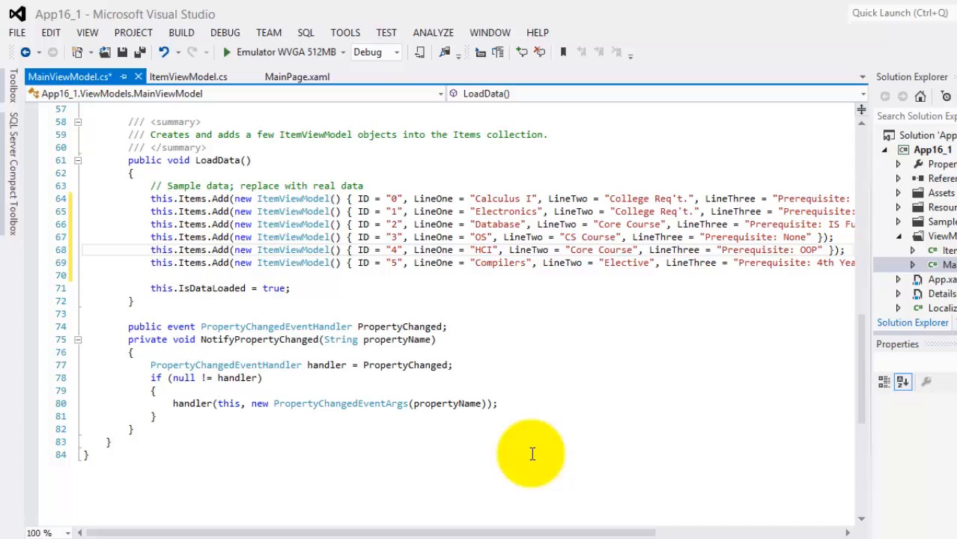
pyautogui.hscroll(-3)
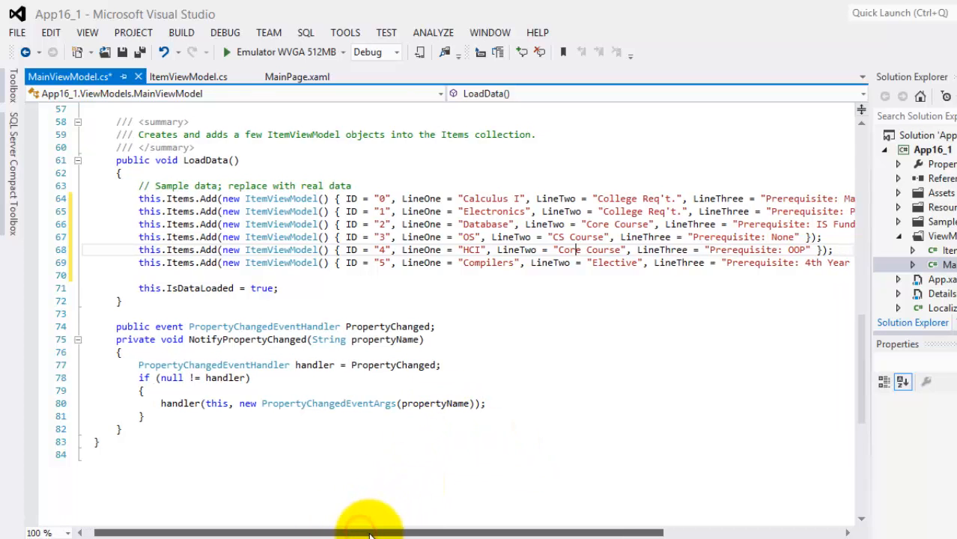
pyautogui.hscroll(-3)
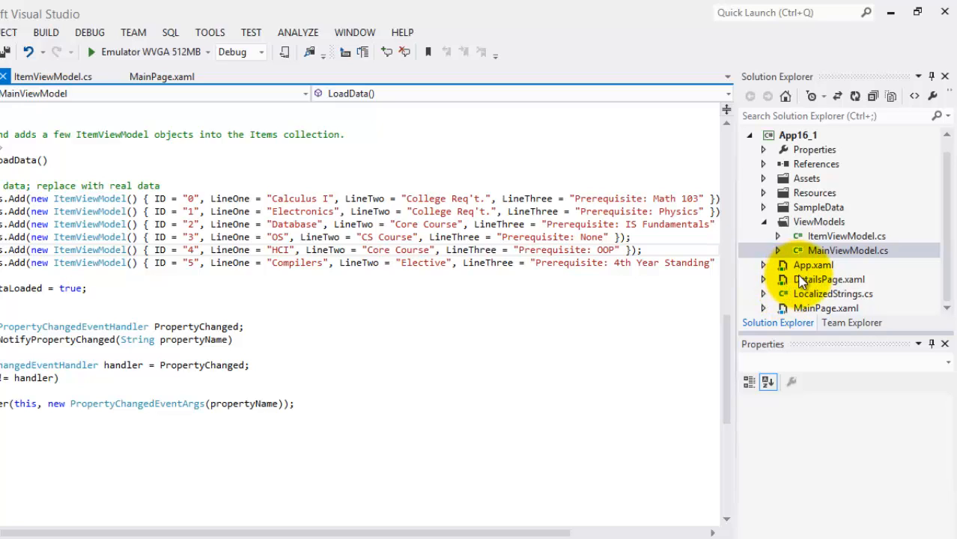
pyautogui.moveTo(814, 283)
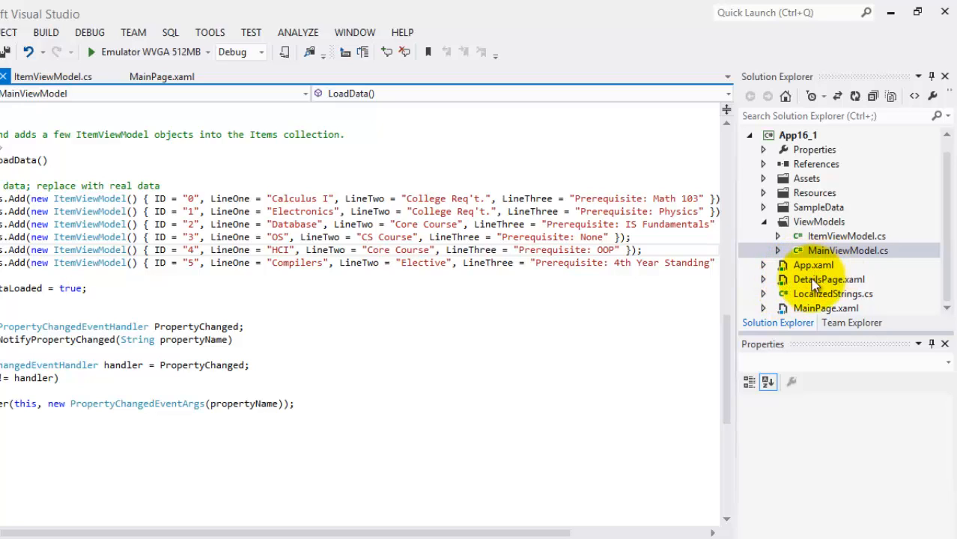
pyautogui.click(845, 250)
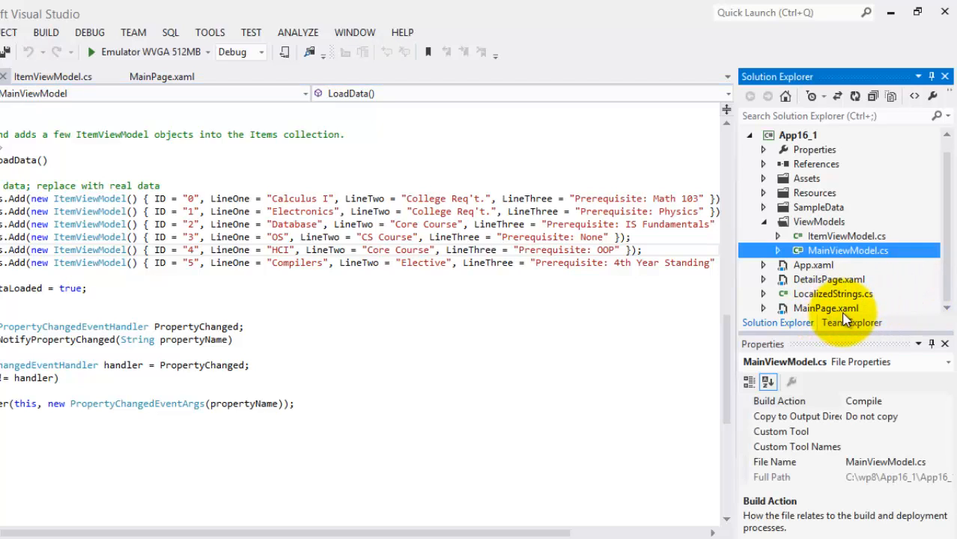
pyautogui.moveTo(754, 292)
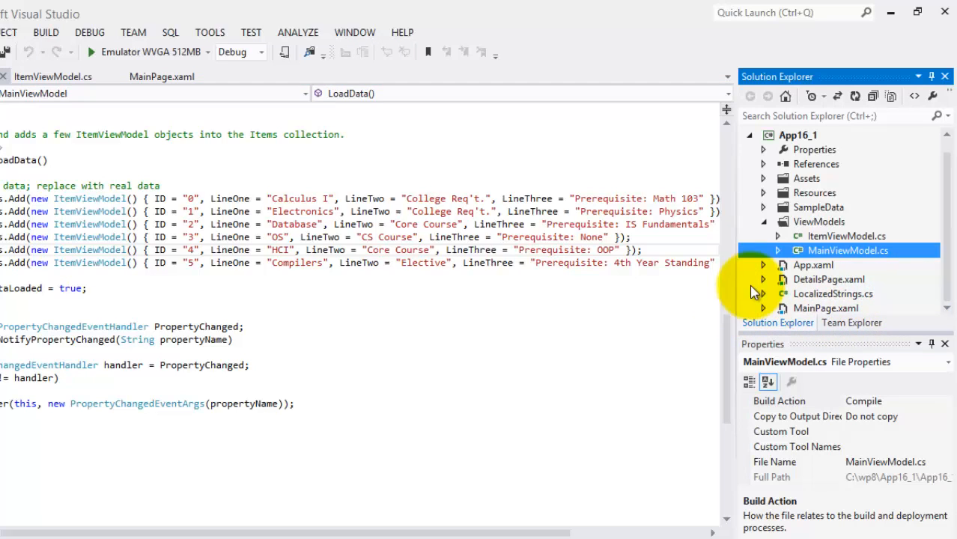
pyautogui.click(763, 265)
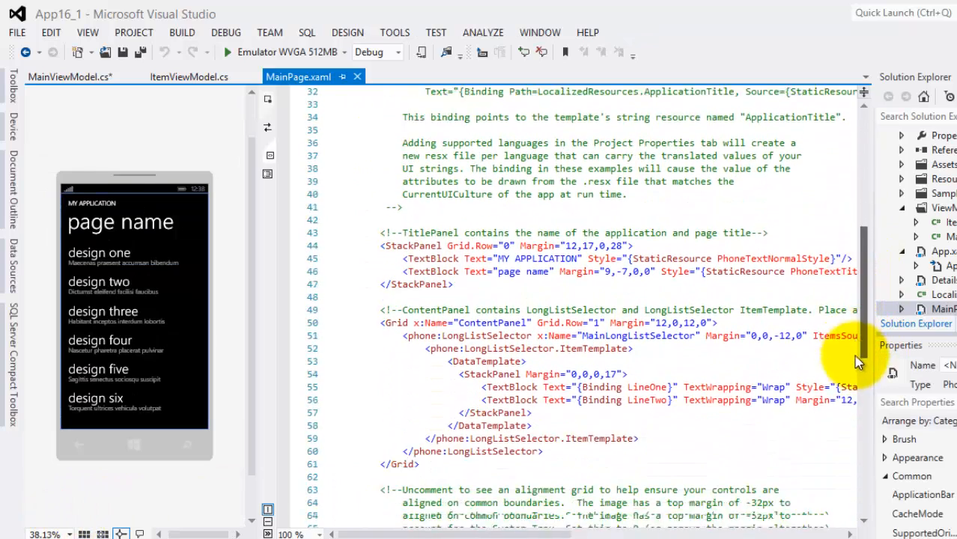
# Step: Trace MainPage.xaml's list binding back to the Items collection in MainViewModel.cs and return to the layout
pyautogui.scroll(-3)
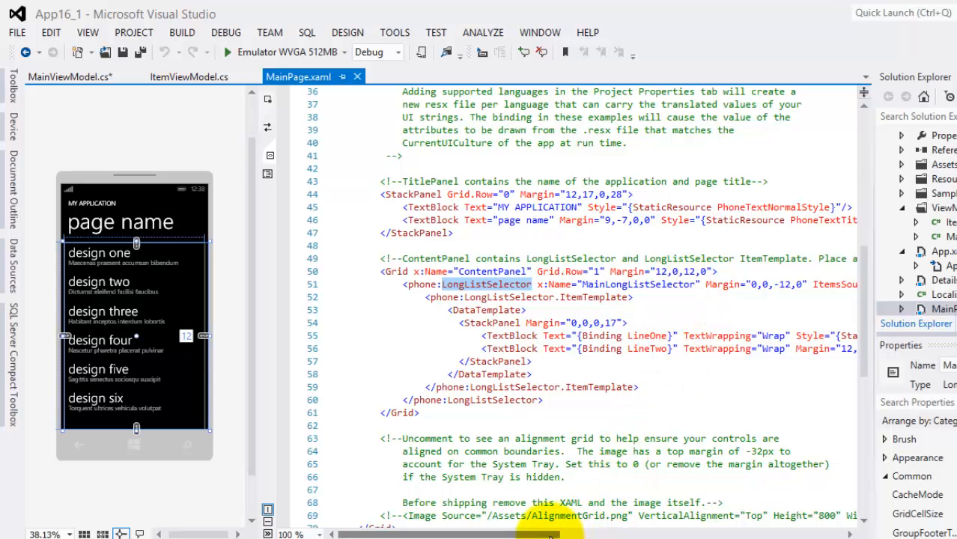
pyautogui.hscroll(3)
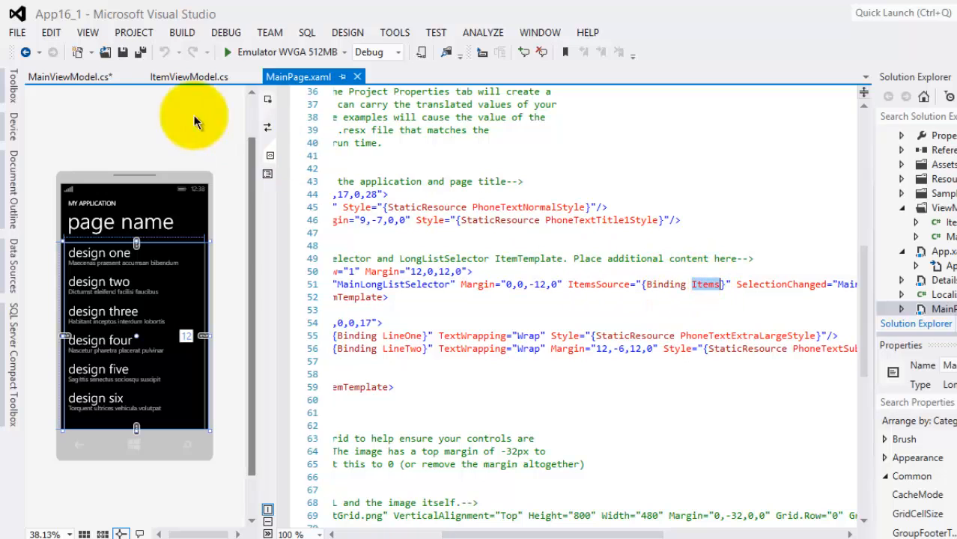
pyautogui.click(67, 76)
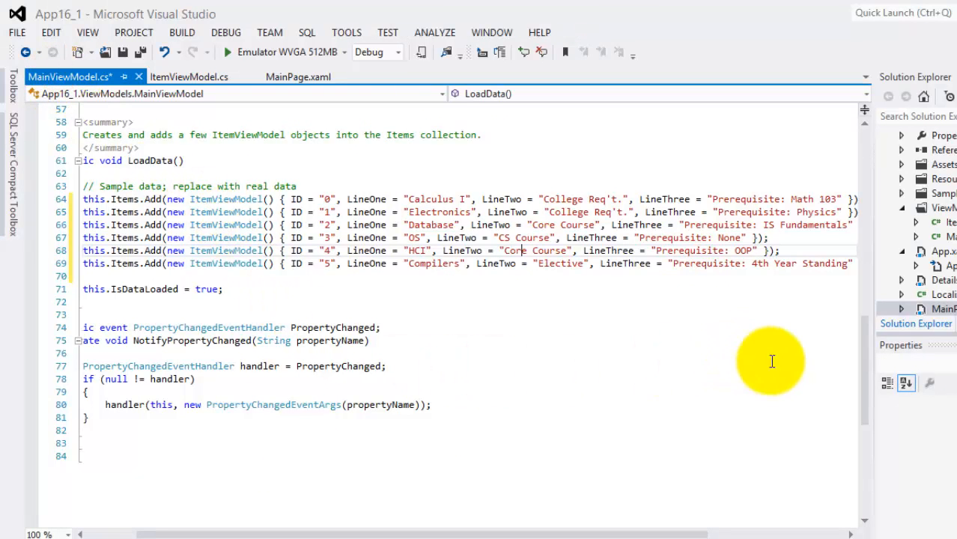
pyautogui.scroll(3)
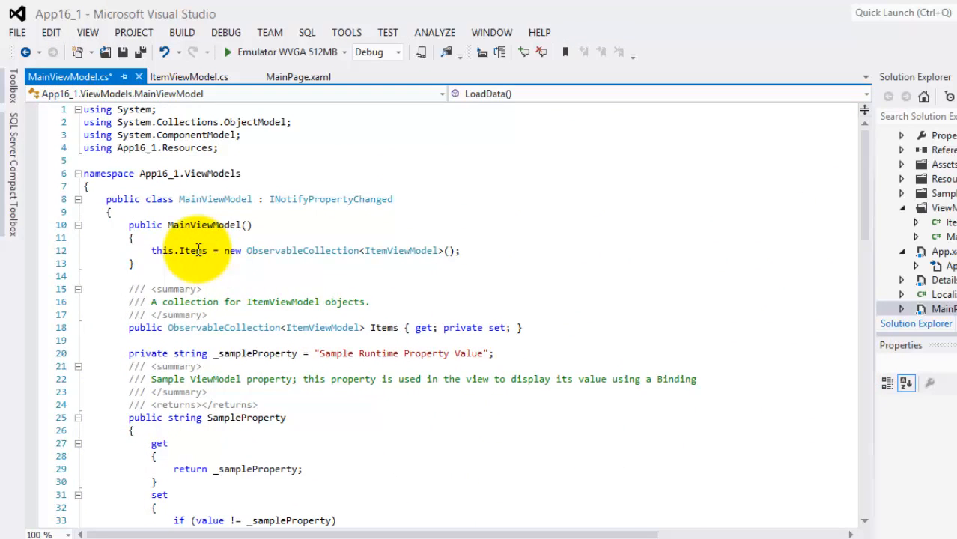
pyautogui.click(302, 282)
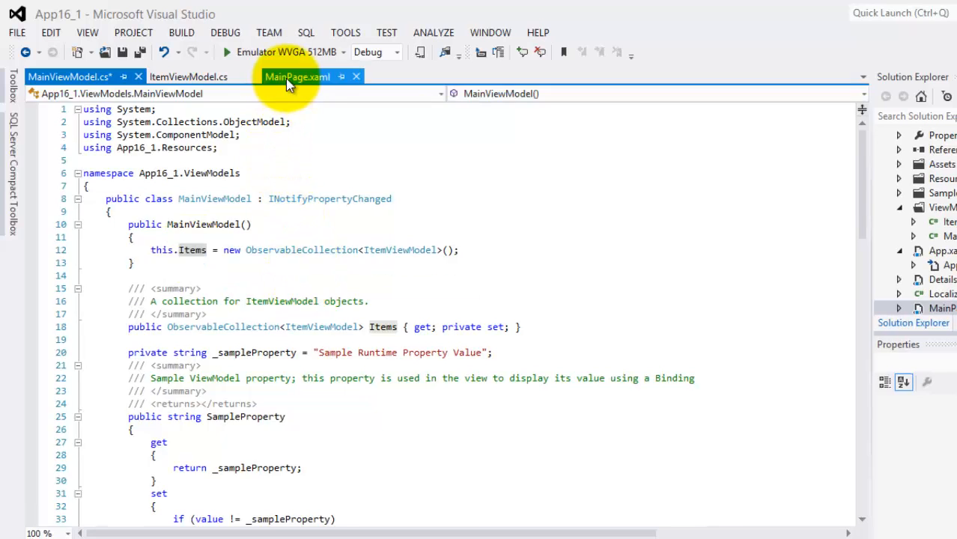
pyautogui.click(296, 76)
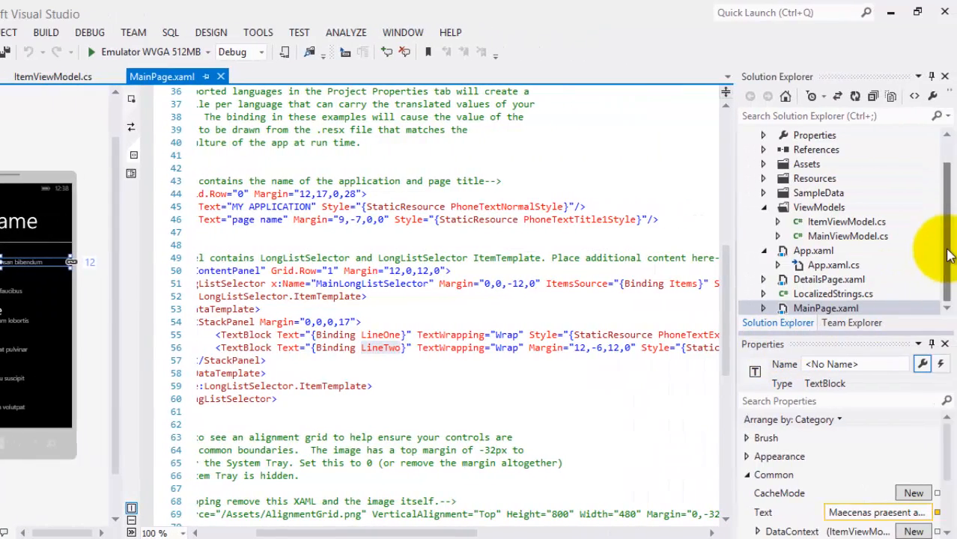
# Step: Open MainPage.xaml.cs and review the selection handler that navigates to DetailsPage
pyautogui.click(825, 293)
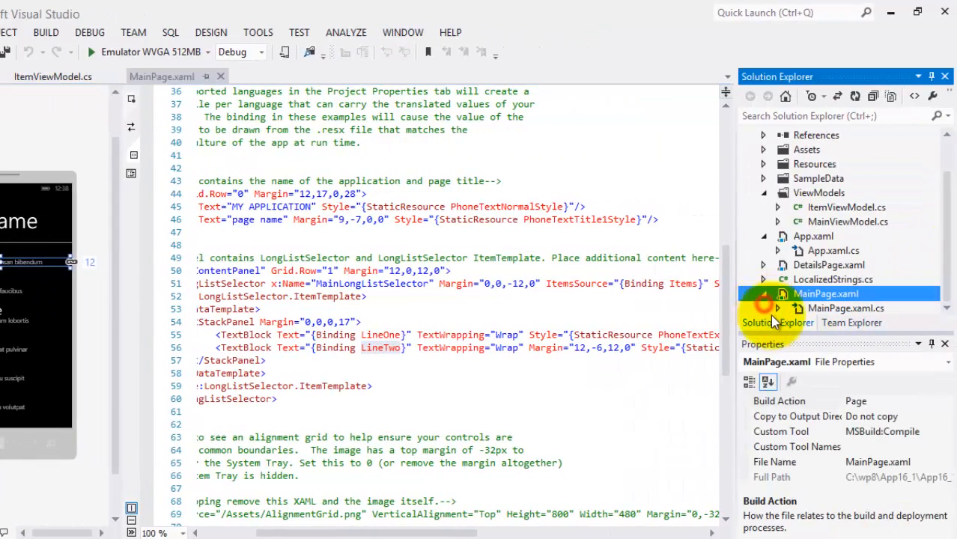
pyautogui.doubleClick(846, 308)
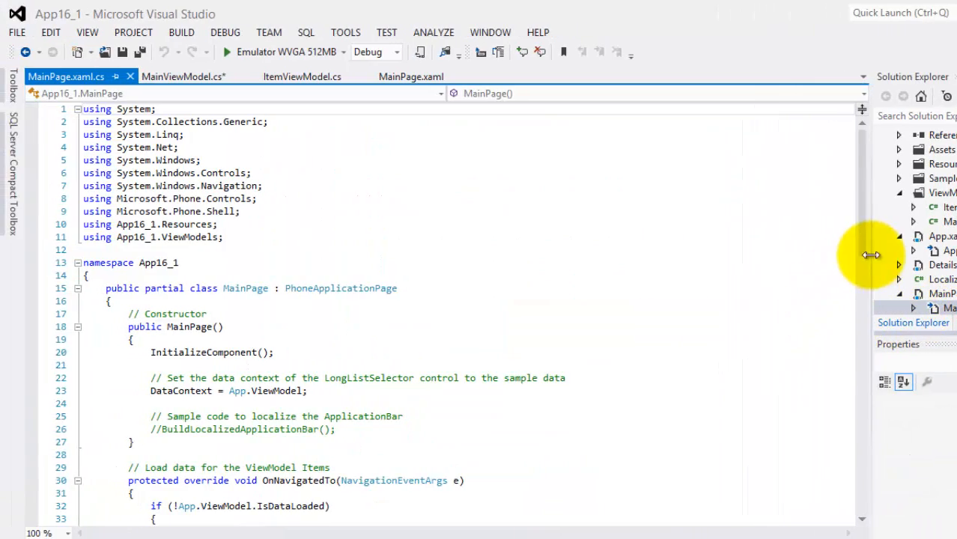
pyautogui.scroll(-3)
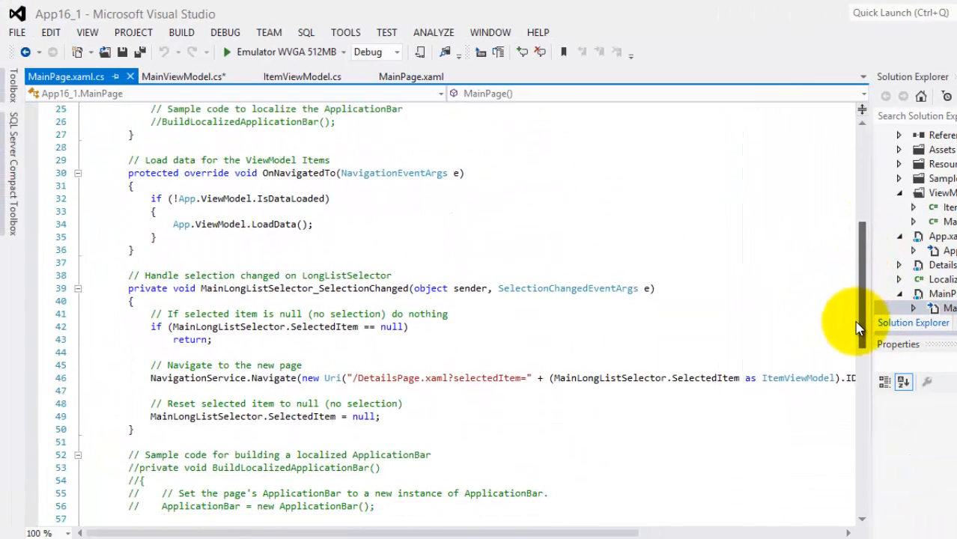
pyautogui.scroll(-3)
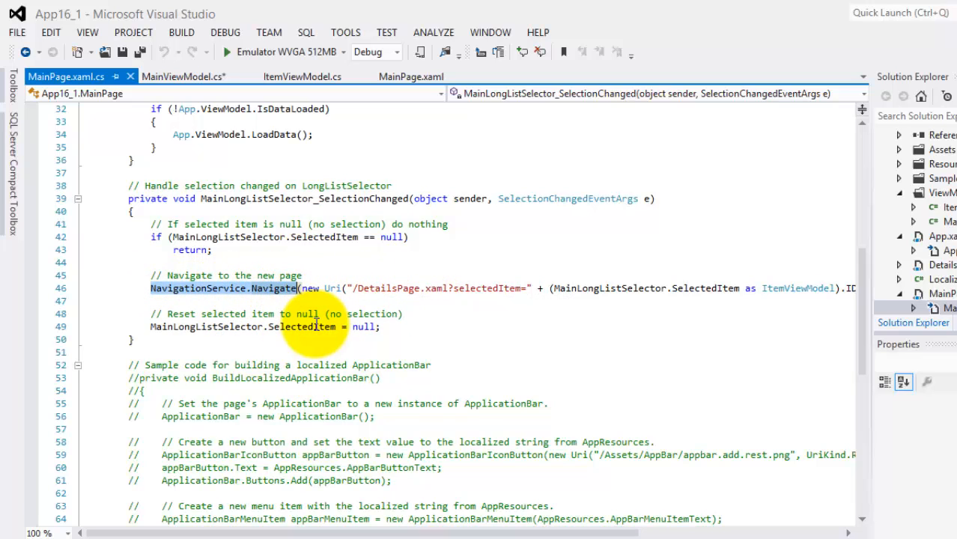
pyautogui.moveTo(314, 327)
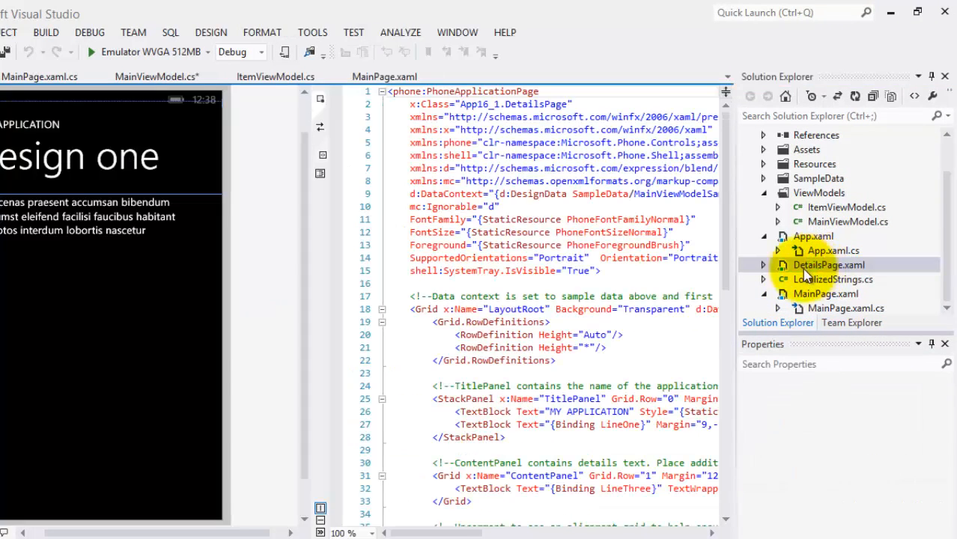
pyautogui.moveTo(722, 282)
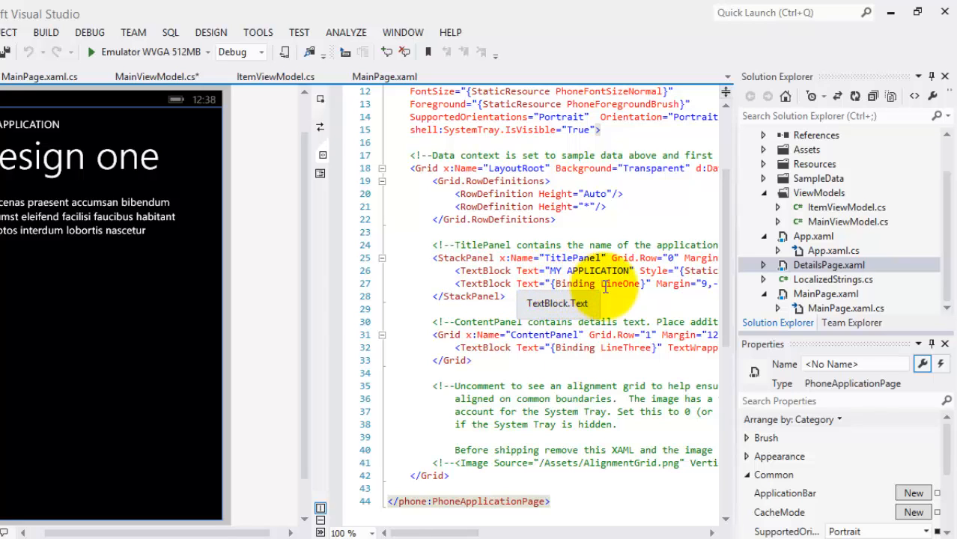
pyautogui.moveTo(548, 515)
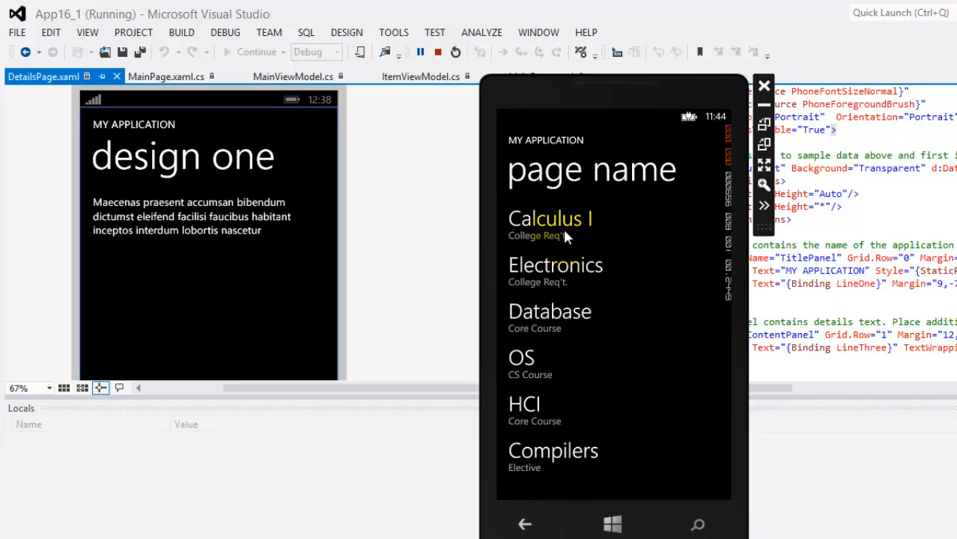
pyautogui.moveTo(570, 257)
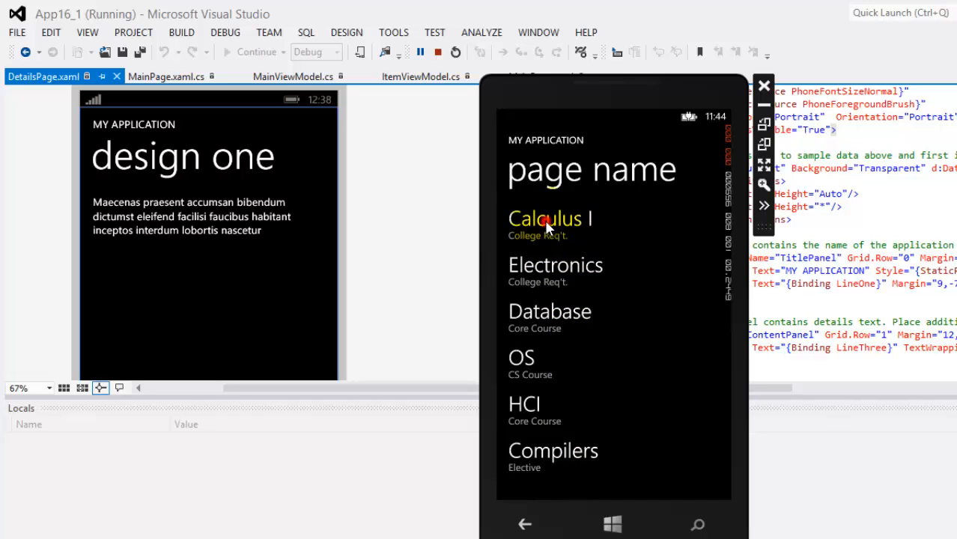
# Step: View the Calculus I and HCI detail pages with their prerequisites, then return to the course list
pyautogui.click(545, 218)
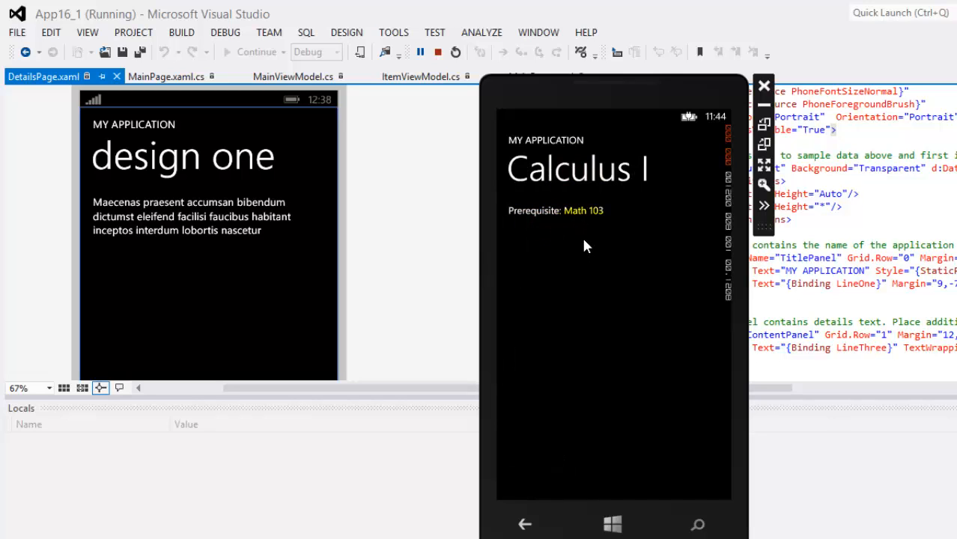
pyautogui.click(524, 524)
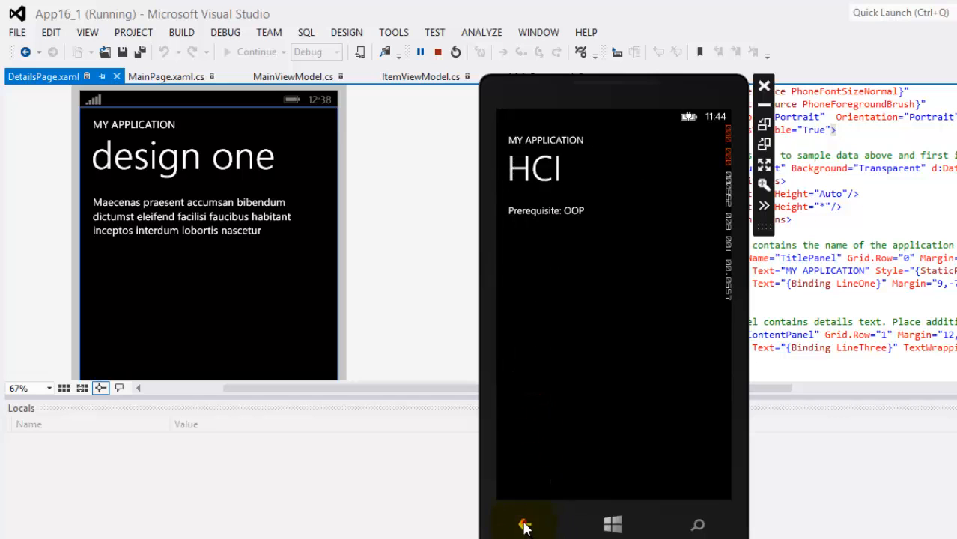
pyautogui.click(523, 522)
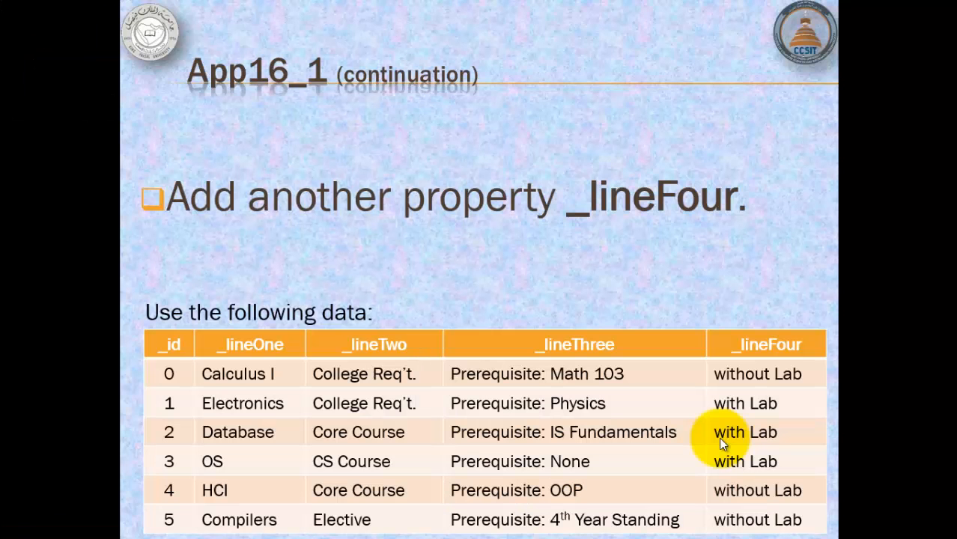
pyautogui.moveTo(231, 238)
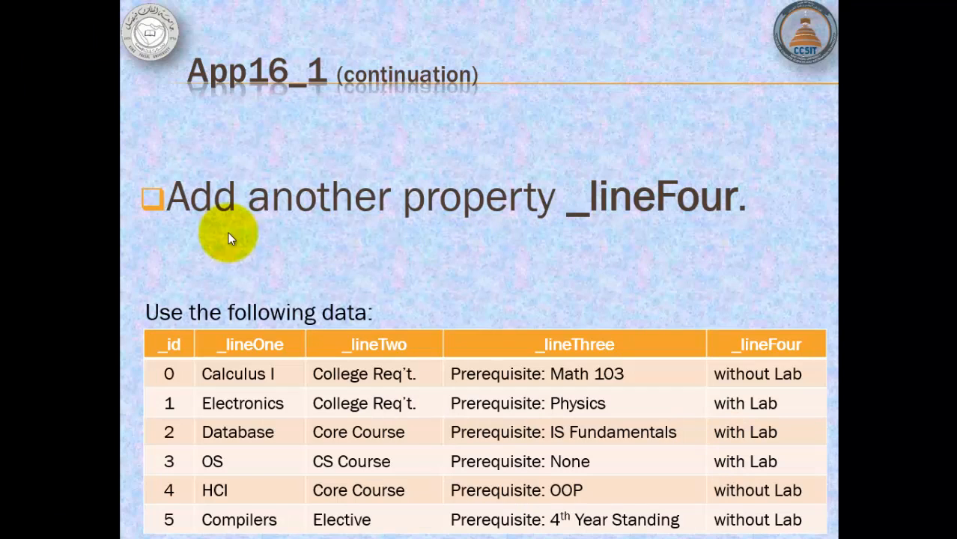
pyautogui.moveTo(702, 223)
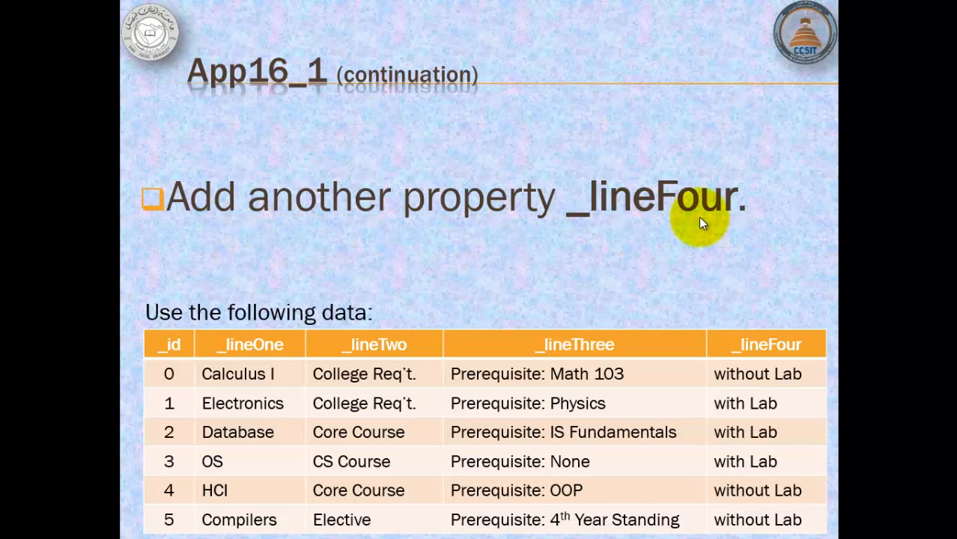
pyautogui.moveTo(756, 520)
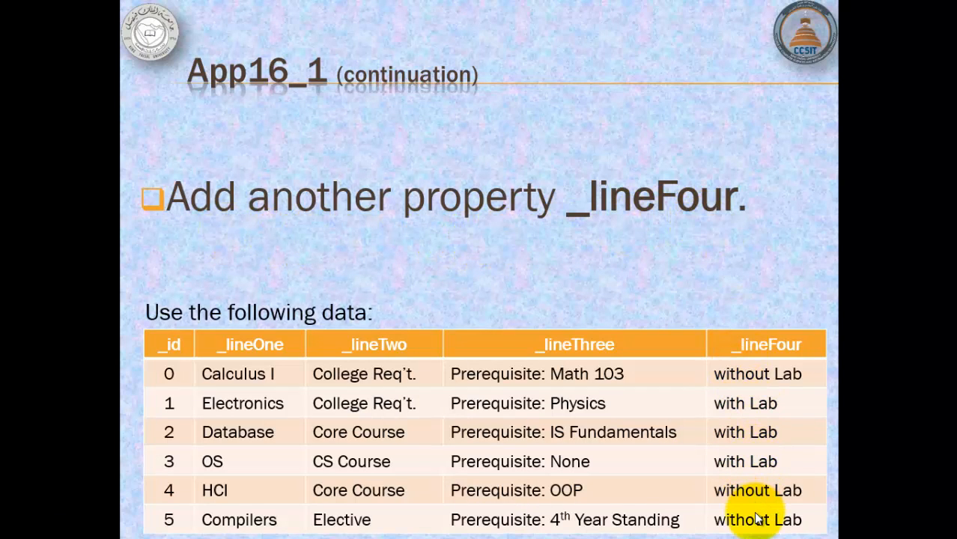
pyautogui.moveTo(694, 288)
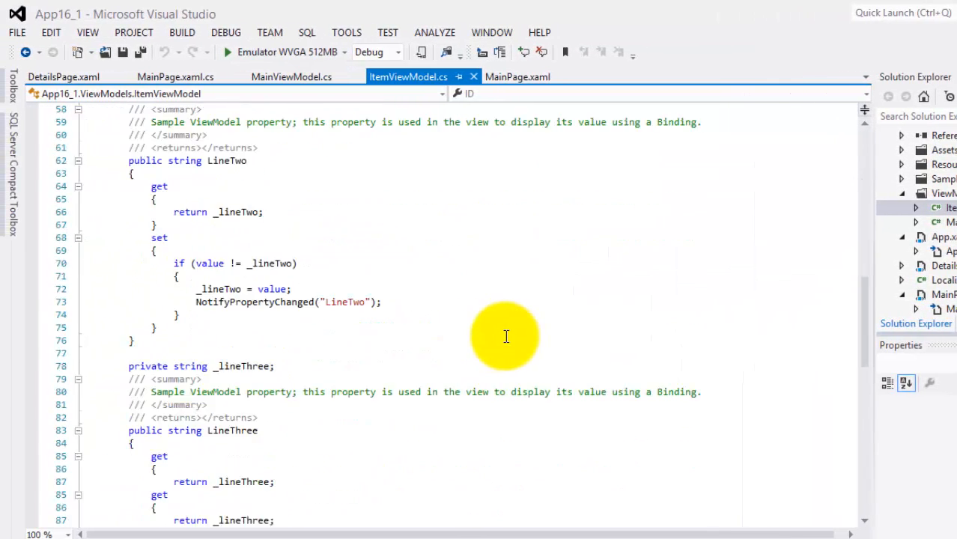
# Step: Rename the copied block's field to _lineFour and property to LineFour
pyautogui.scroll(-3)
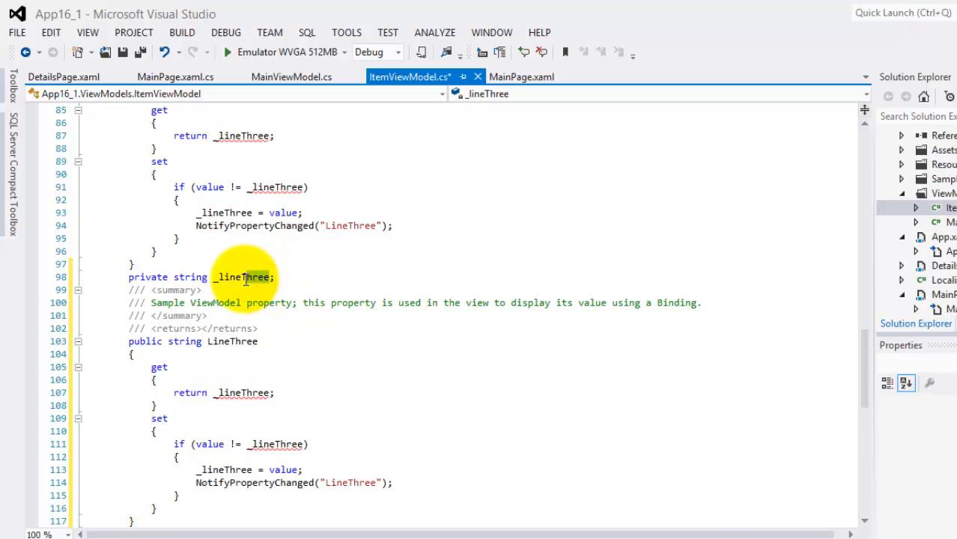
pyautogui.write('Four')
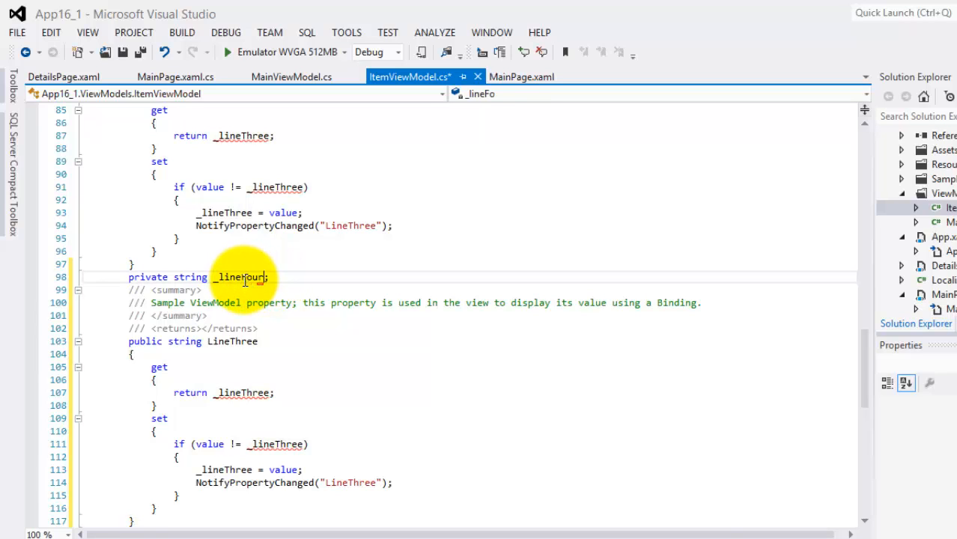
pyautogui.click(232, 341)
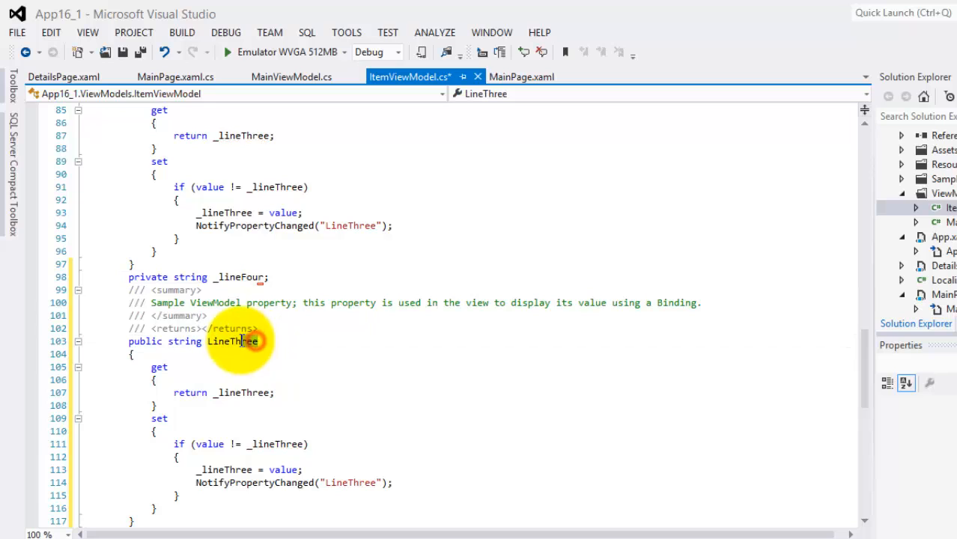
pyautogui.write('LineFou')
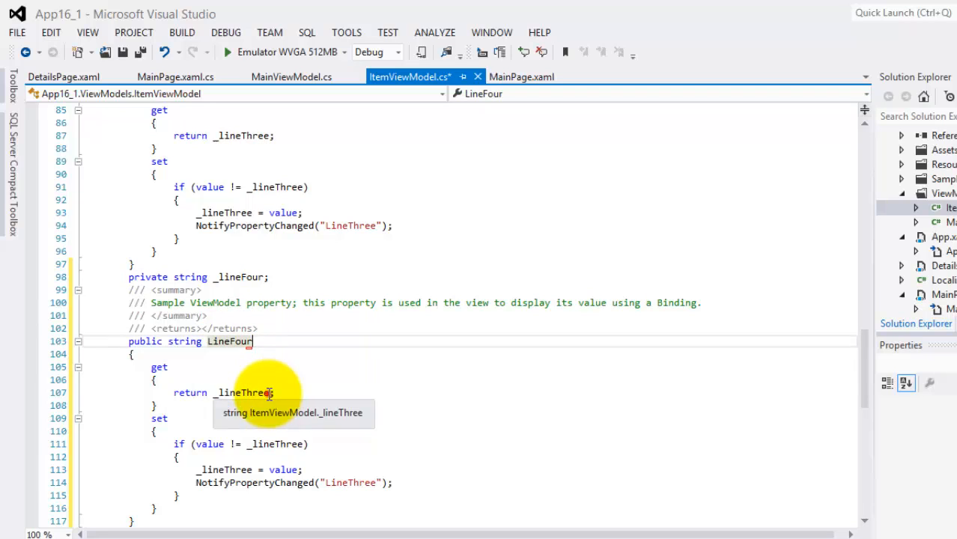
pyautogui.moveTo(240, 404)
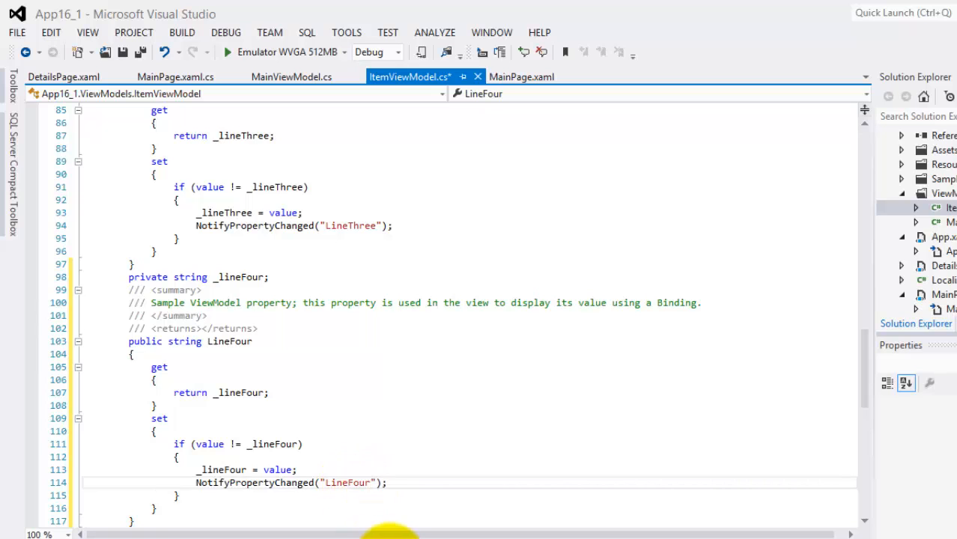
pyautogui.moveTo(344, 482)
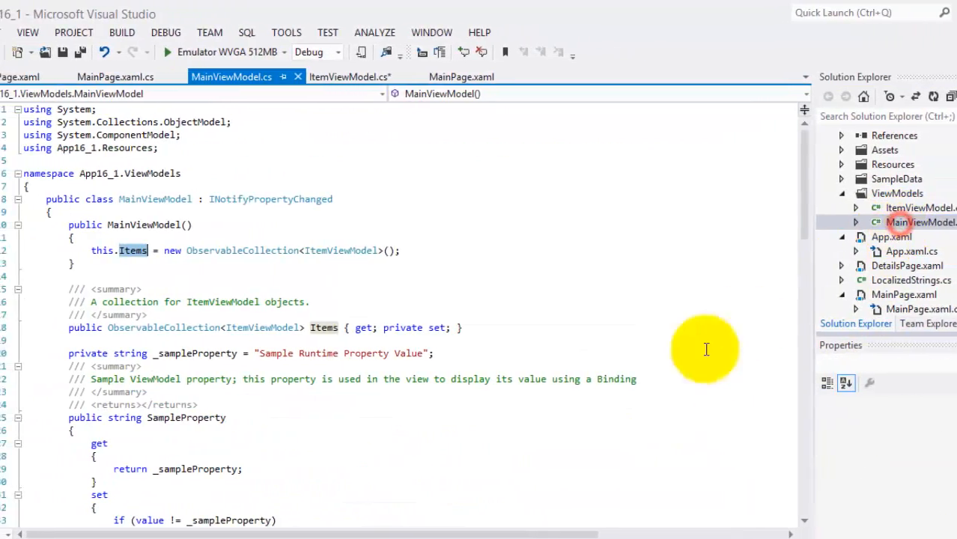
# Step: Give the first courses LineFour lab status, including Electronics as "without Lab"
pyautogui.scroll(-3)
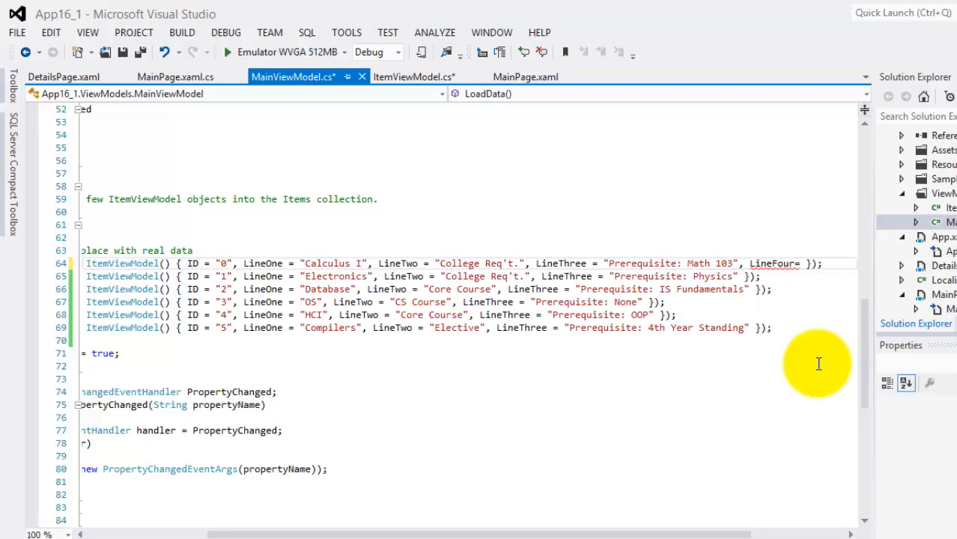
pyautogui.write('"without La')
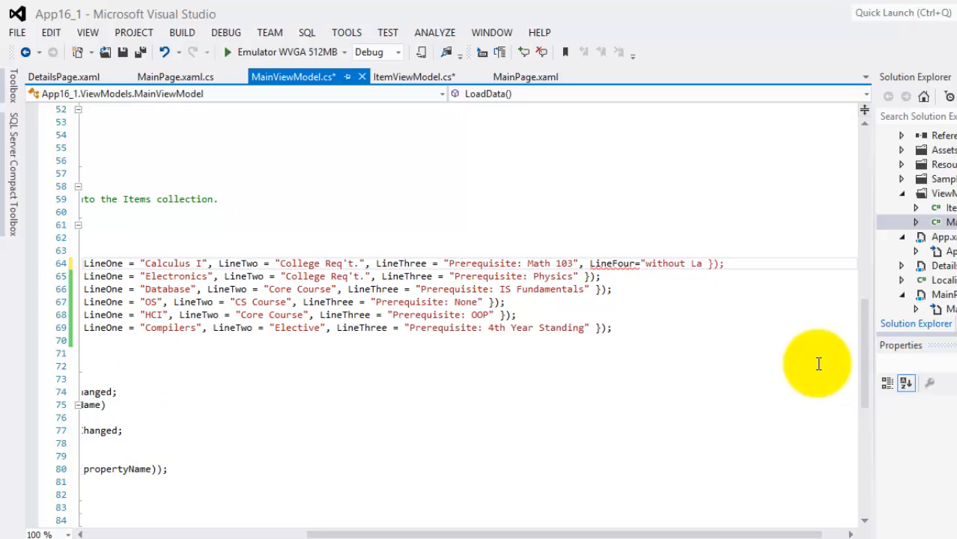
pyautogui.write('b')
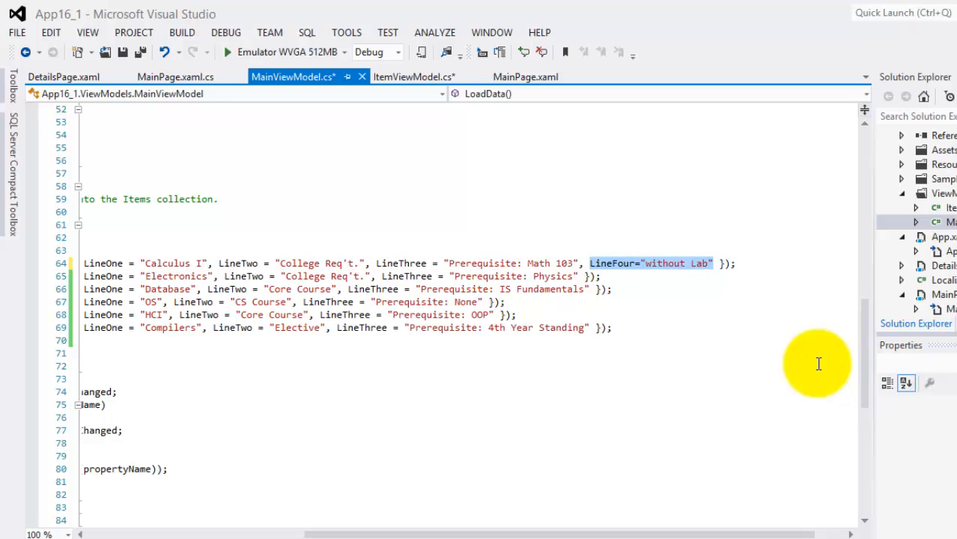
pyautogui.click(587, 276)
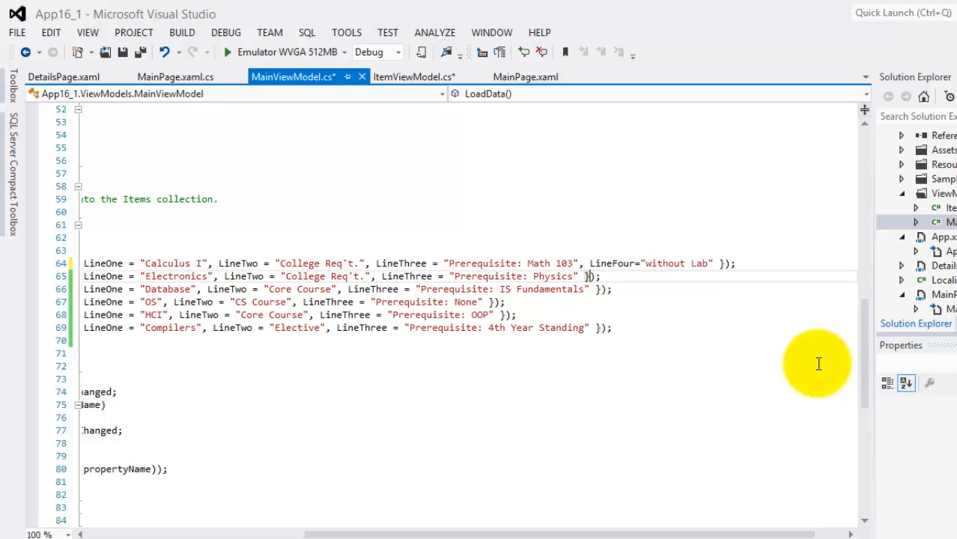
pyautogui.write(', LineFour = "without Lab"')
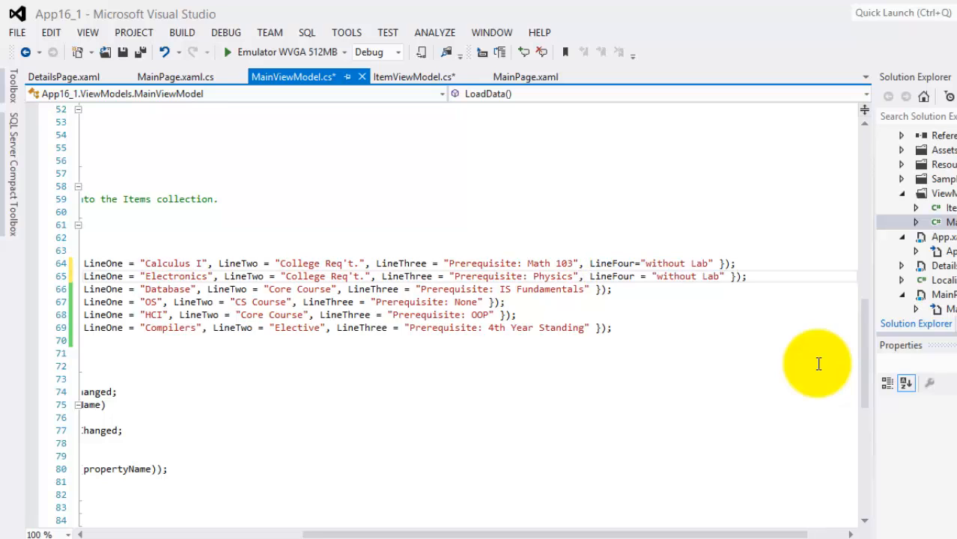
# Step: Append LineFour = "without Lab" to the Database entry and the remaining courses
pyautogui.click(696, 276)
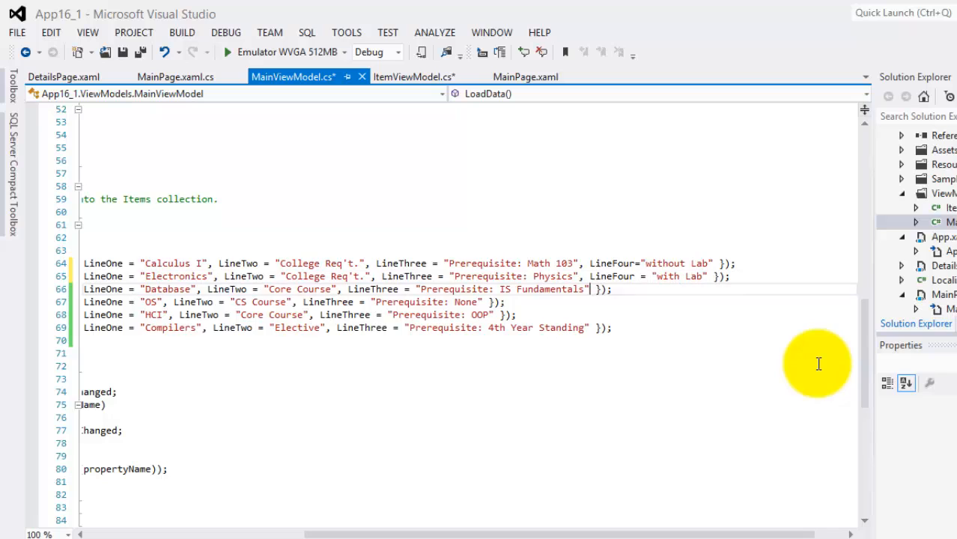
pyautogui.write(', LineFour = "without Lab"')
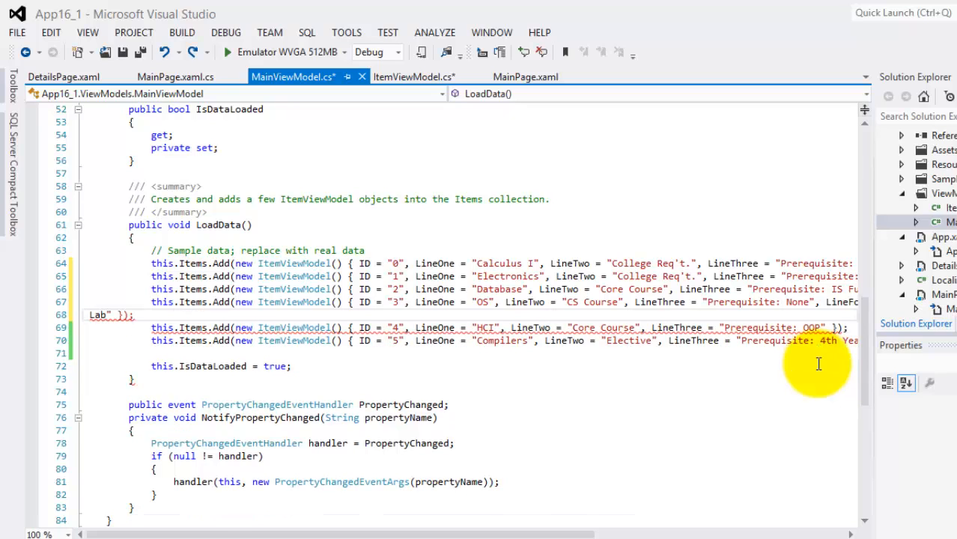
pyautogui.hscroll(3)
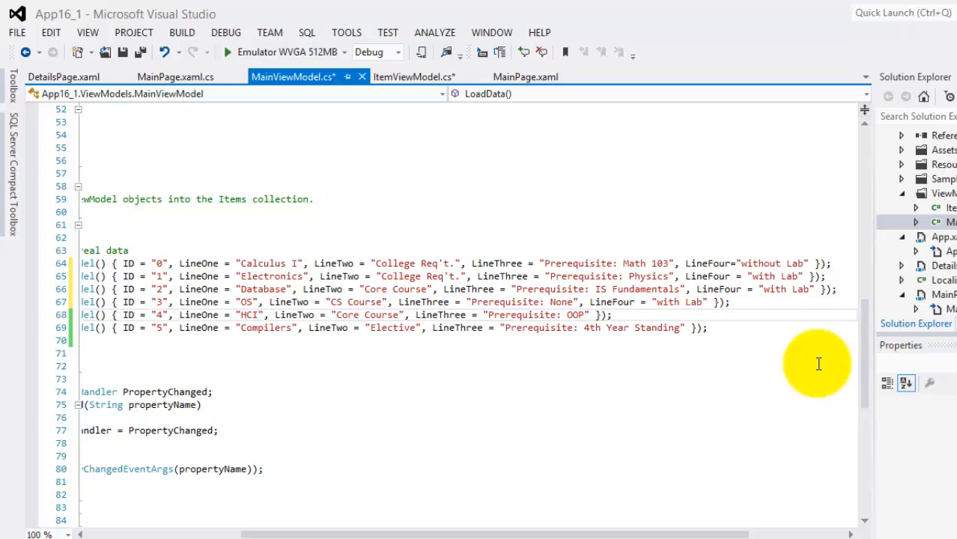
pyautogui.write(', LineFour = "without Lab"')
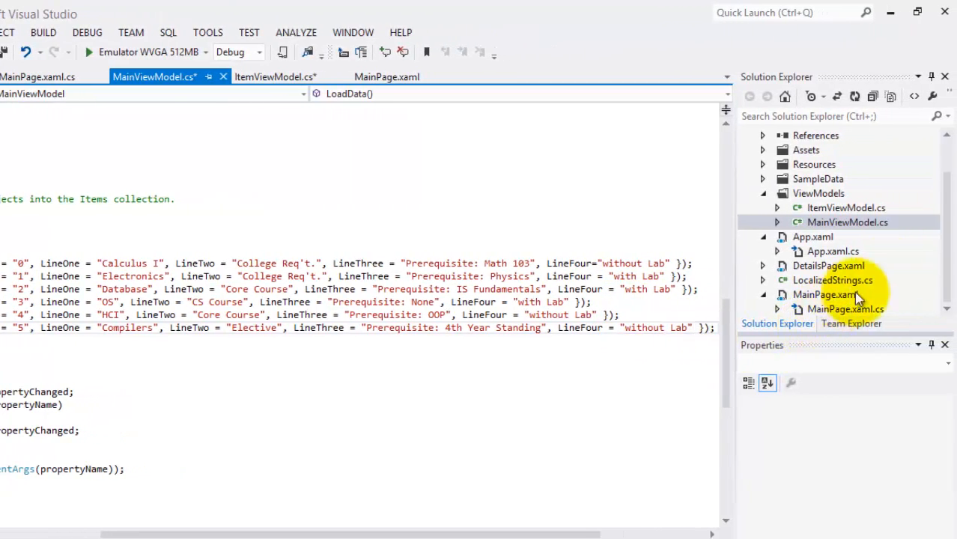
# Step: Split the DetailsPage.xaml ContentPanel grid into two rows in the designer
pyautogui.click(847, 222)
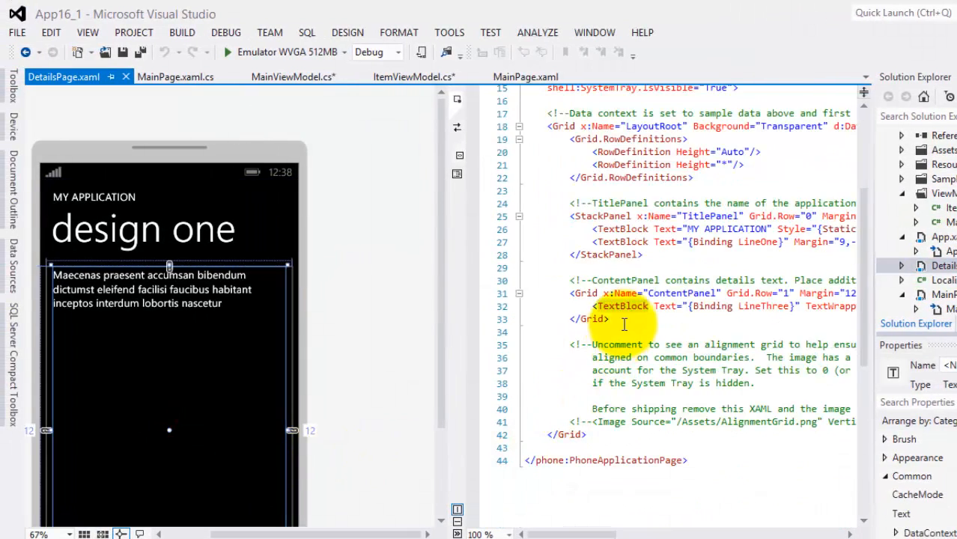
pyautogui.scroll(3)
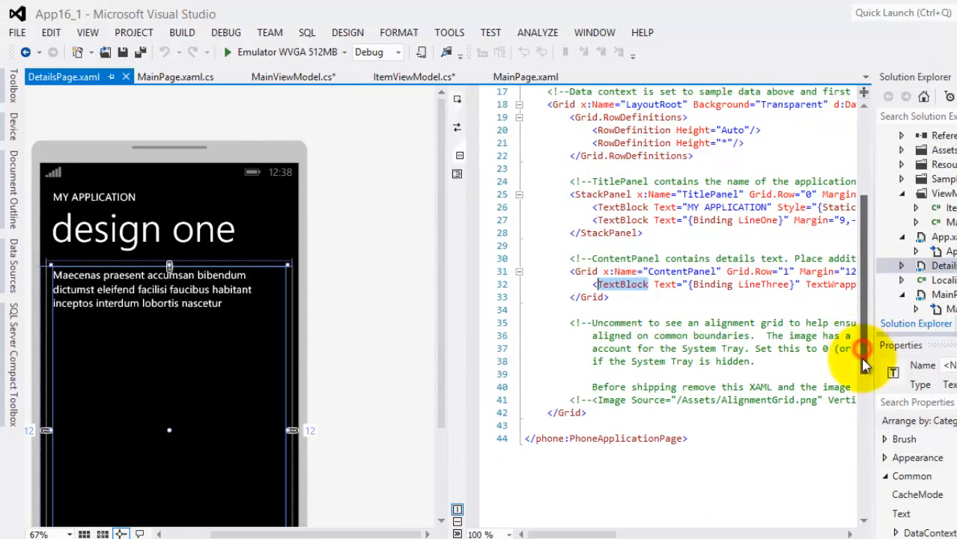
pyautogui.scroll(3)
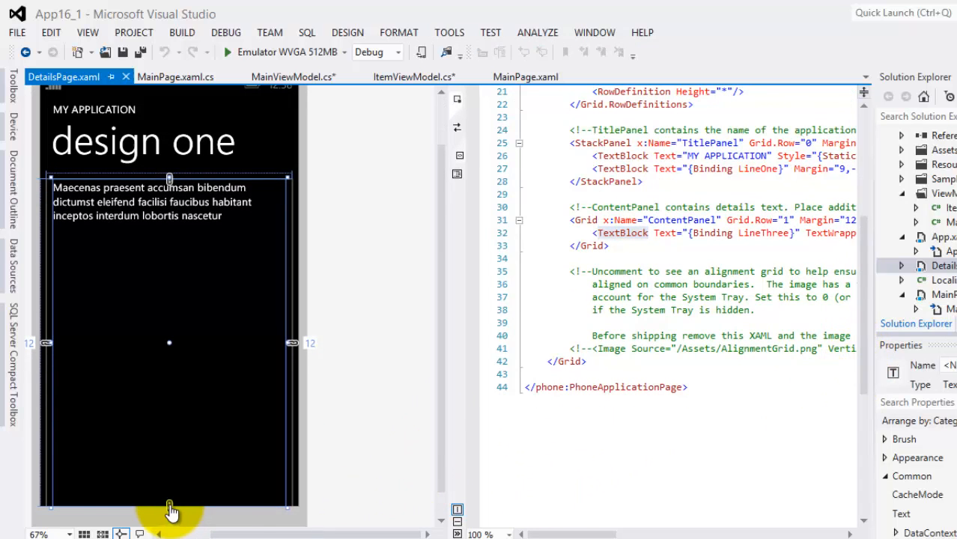
pyautogui.moveTo(170, 512); pyautogui.dragTo(176, 423)
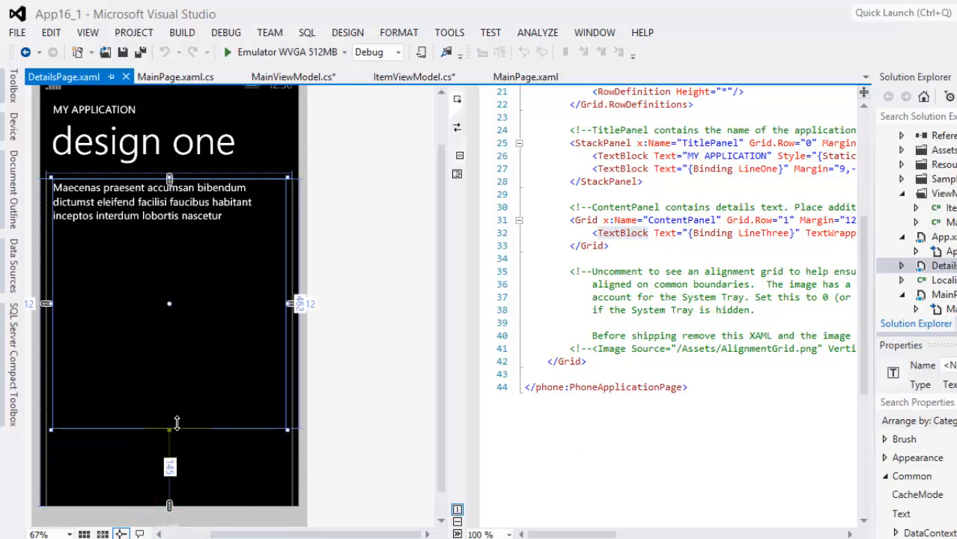
pyautogui.moveTo(169, 428); pyautogui.dragTo(169, 356)
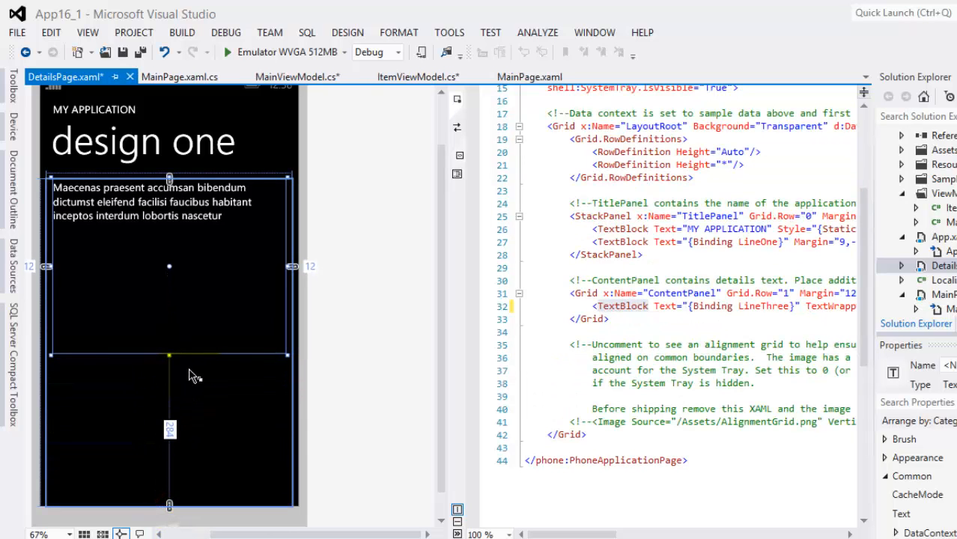
pyautogui.moveTo(198, 360)
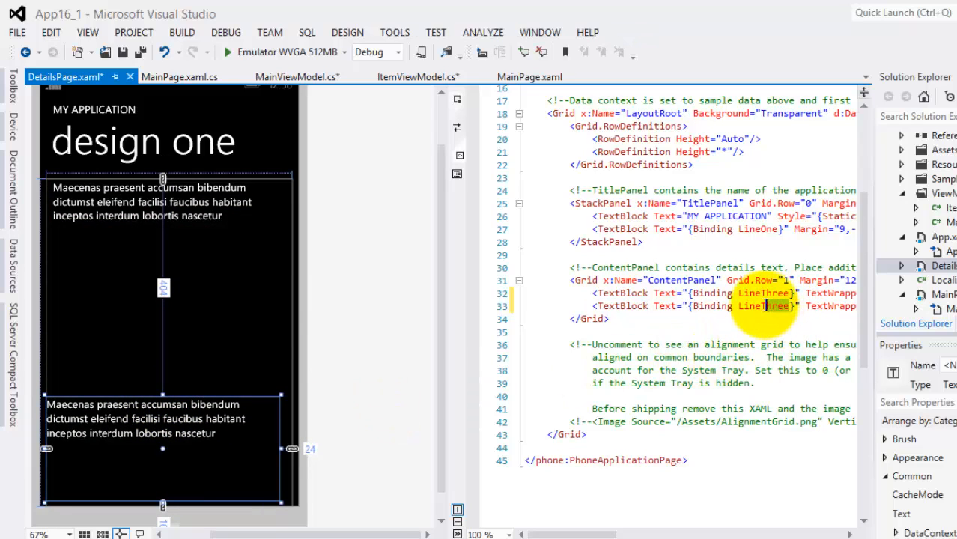
# Step: Bind the duplicated TextBlock in the lower row to LineFour
pyautogui.write('LineFou')
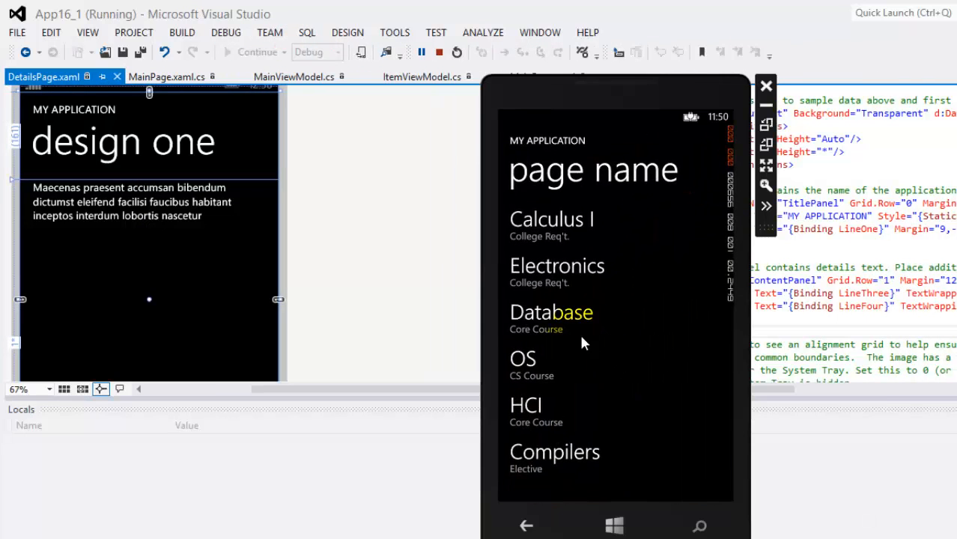
# Step: View the OS details showing with Lab, then Calculus I showing Math 103 and without Lab
pyautogui.click(557, 266)
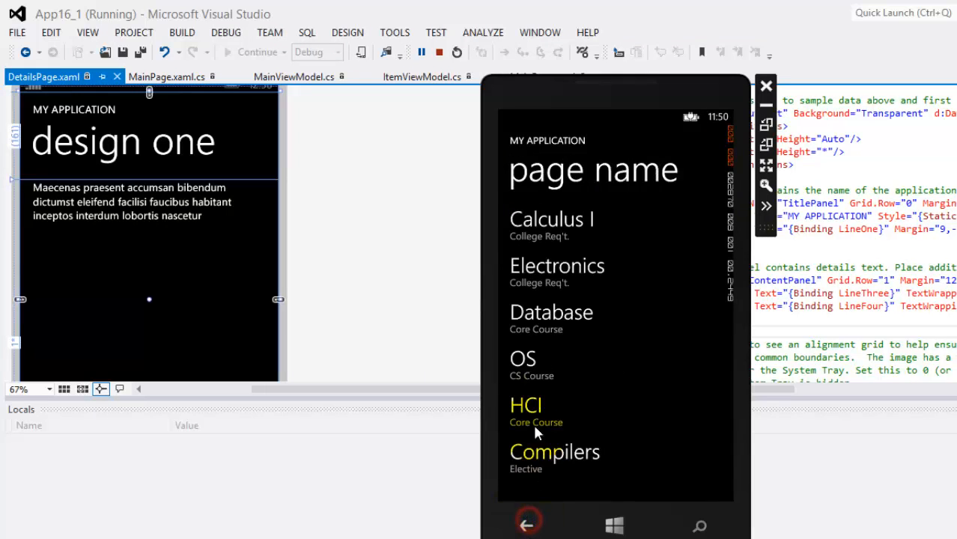
pyautogui.click(523, 359)
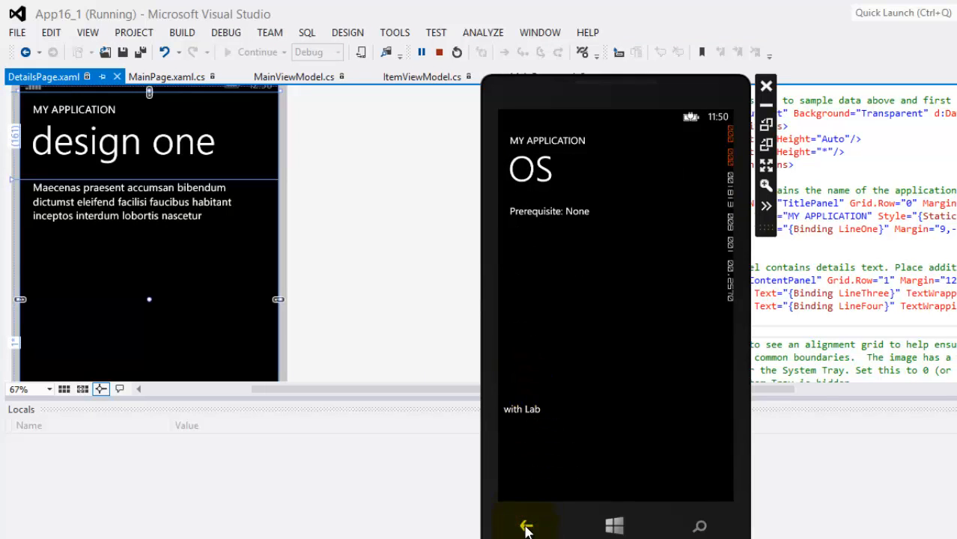
pyautogui.click(526, 524)
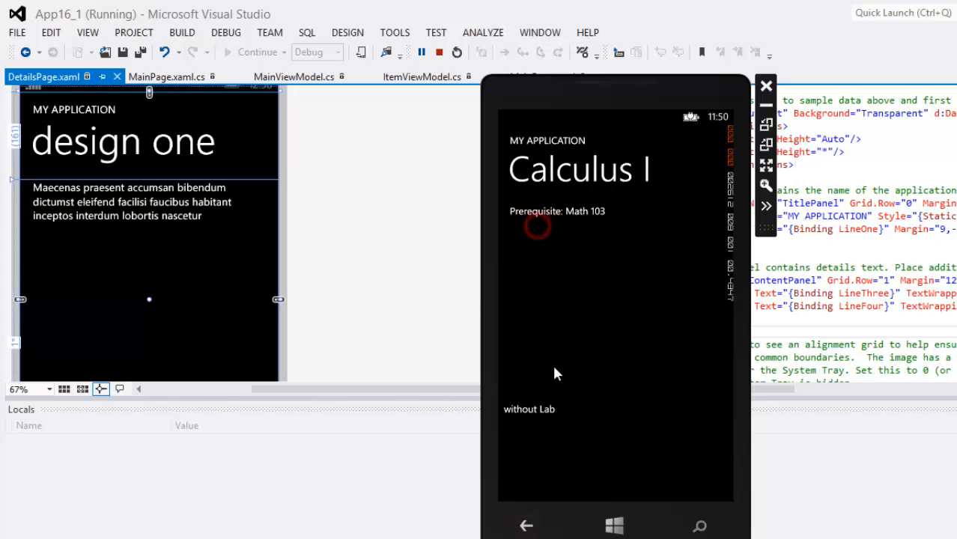
pyautogui.moveTo(536, 408)
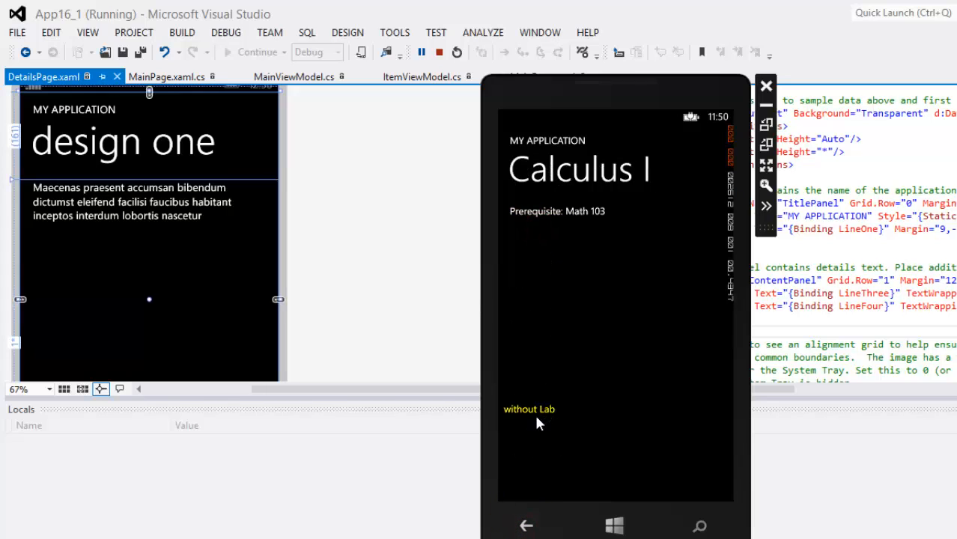
pyautogui.moveTo(524, 425)
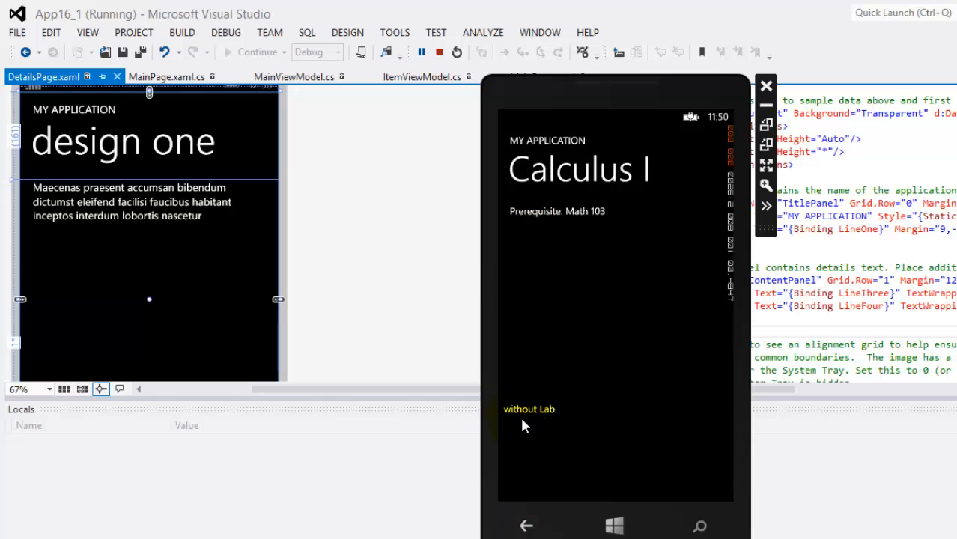
pyautogui.moveTo(527, 432)
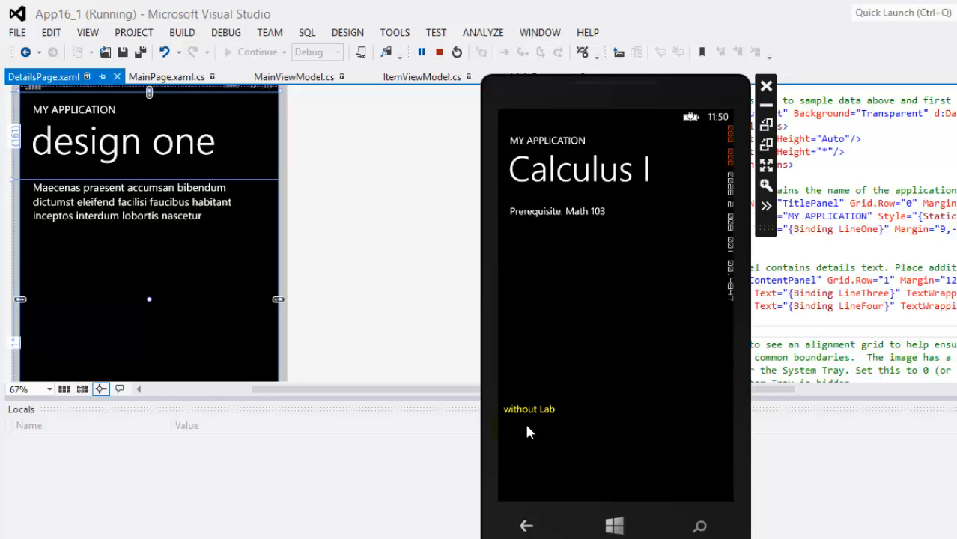
pyautogui.moveTo(521, 416)
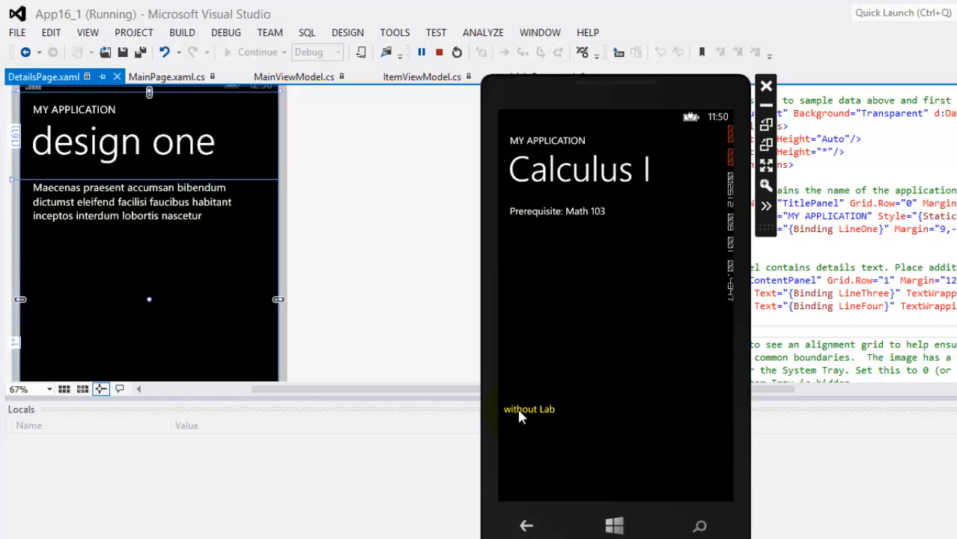